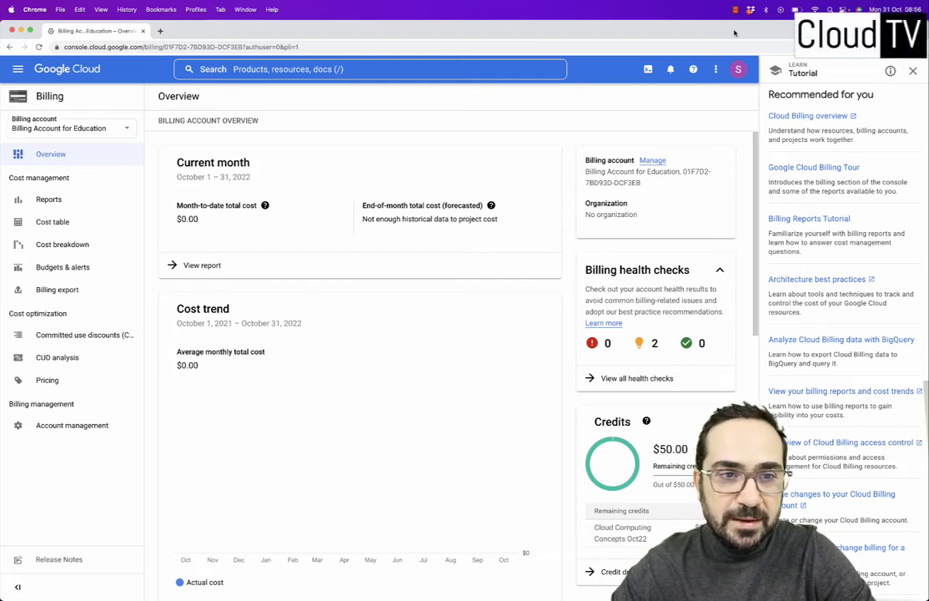
pyautogui.moveTo(476, 86)
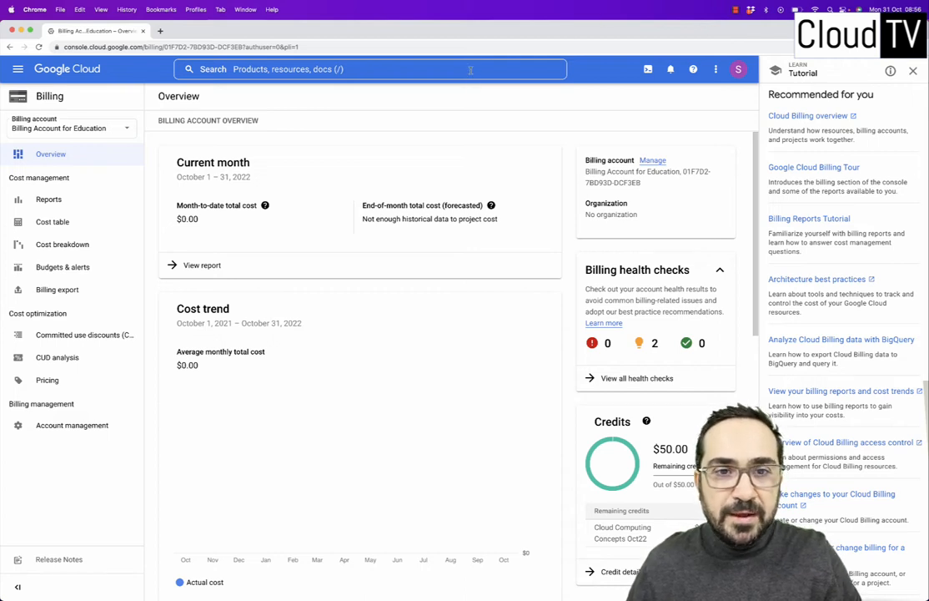
# Search for 'SQL workspace' and go to the SQL product
pyautogui.click(370, 70)
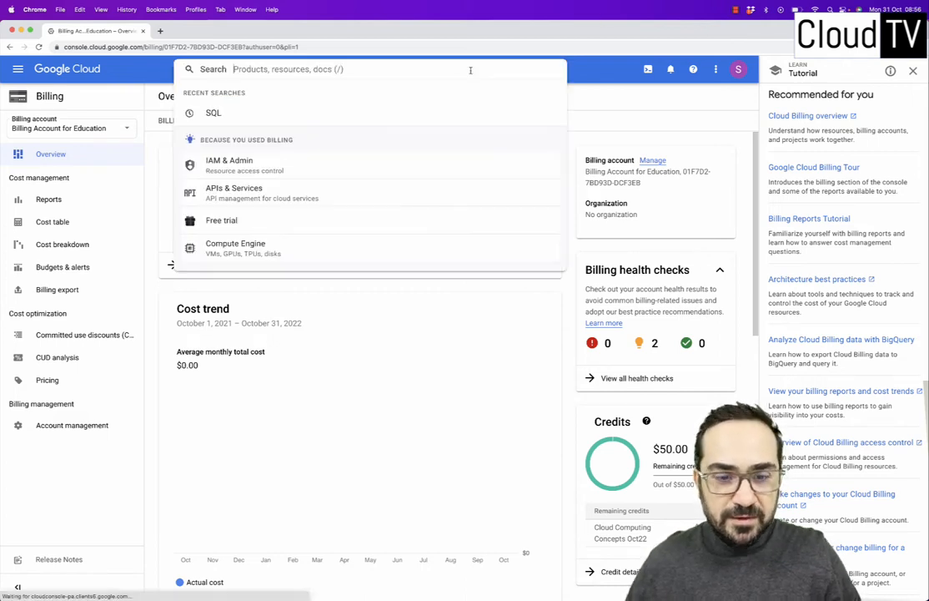
pyautogui.write('SQL workspace')
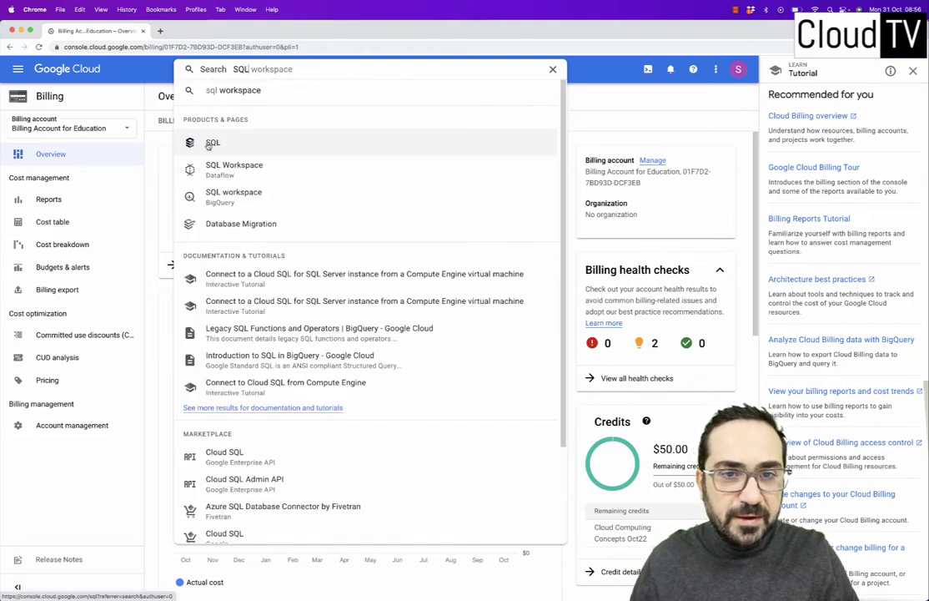
pyautogui.click(212, 141)
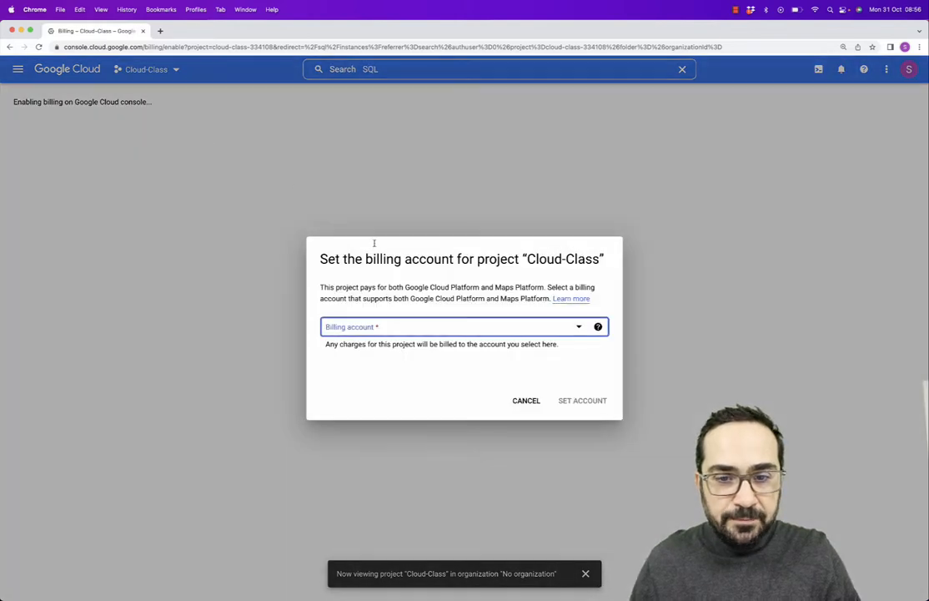
# Link the Billing Account for Education to the Cloud-Class project
pyautogui.click(455, 326)
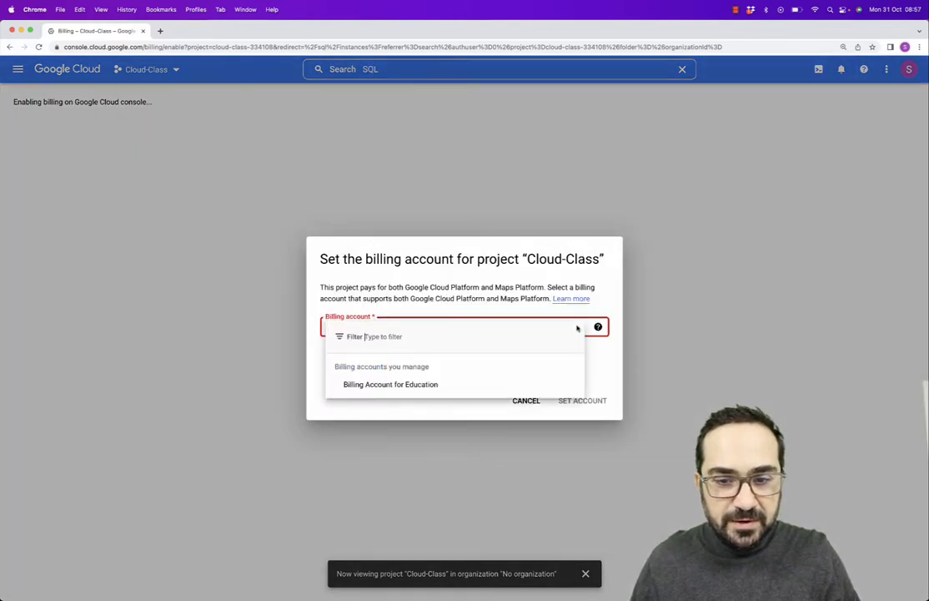
pyautogui.click(390, 384)
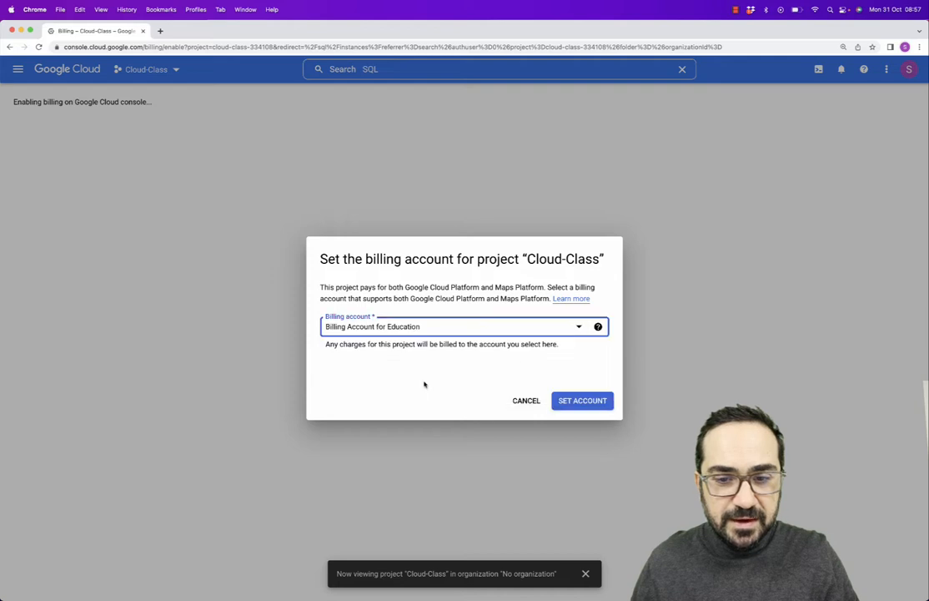
pyautogui.moveTo(582, 401)
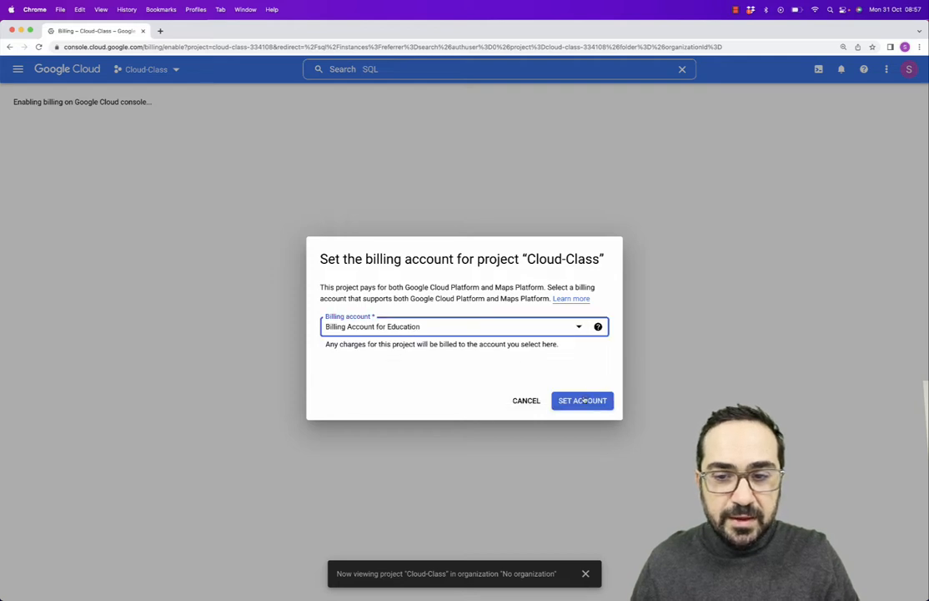
pyautogui.click(582, 400)
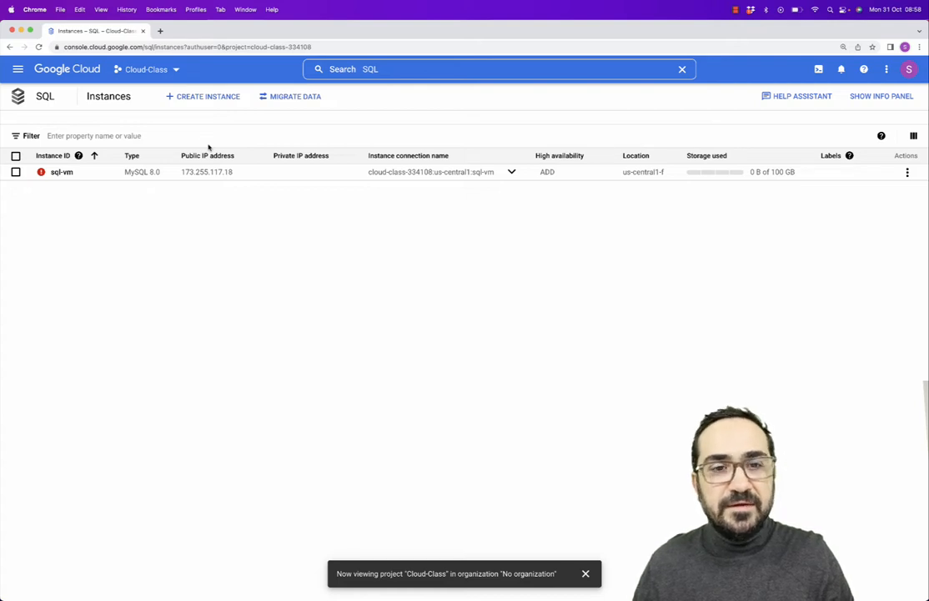
pyautogui.click(203, 96)
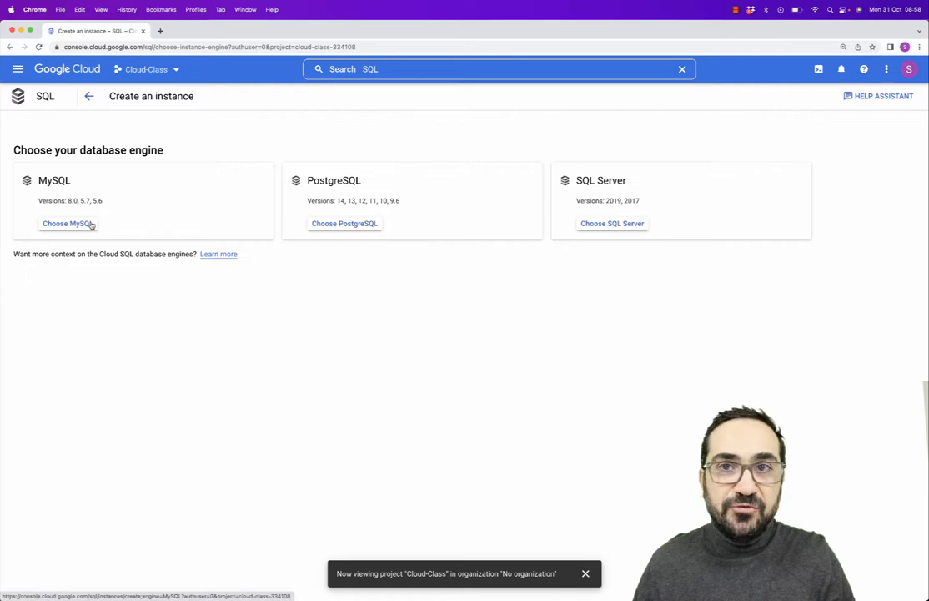
pyautogui.click(67, 222)
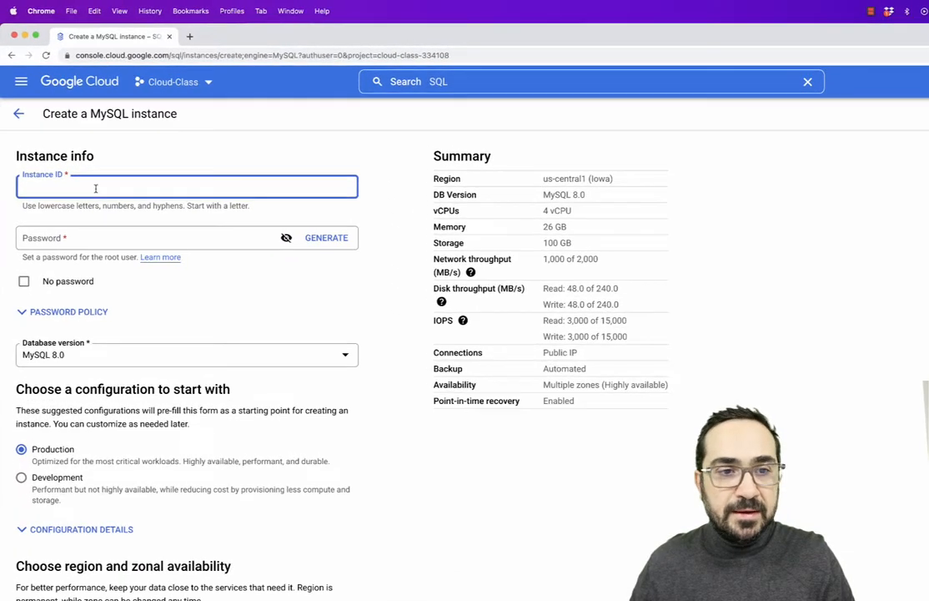
pyautogui.write('pwd')
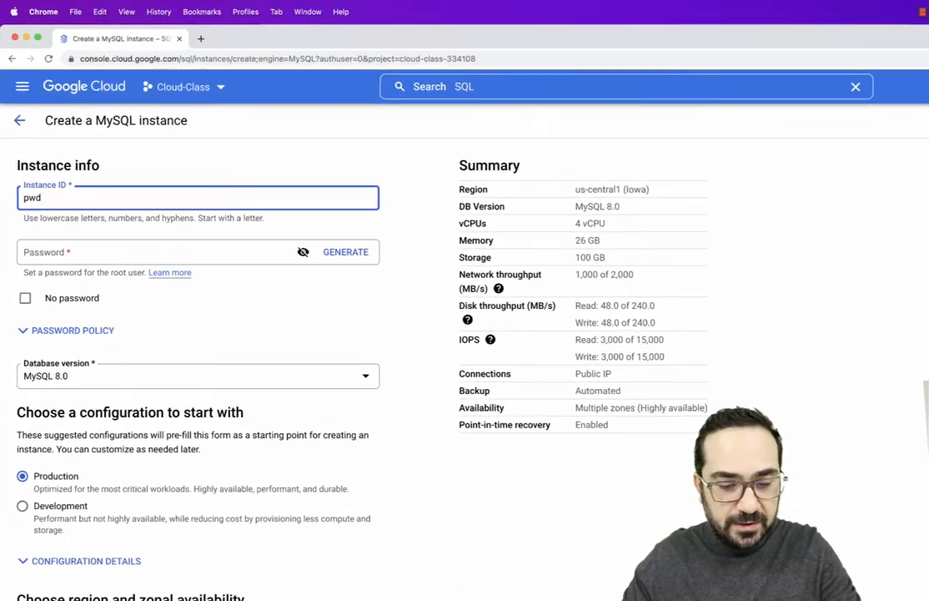
pyautogui.write('-sql')
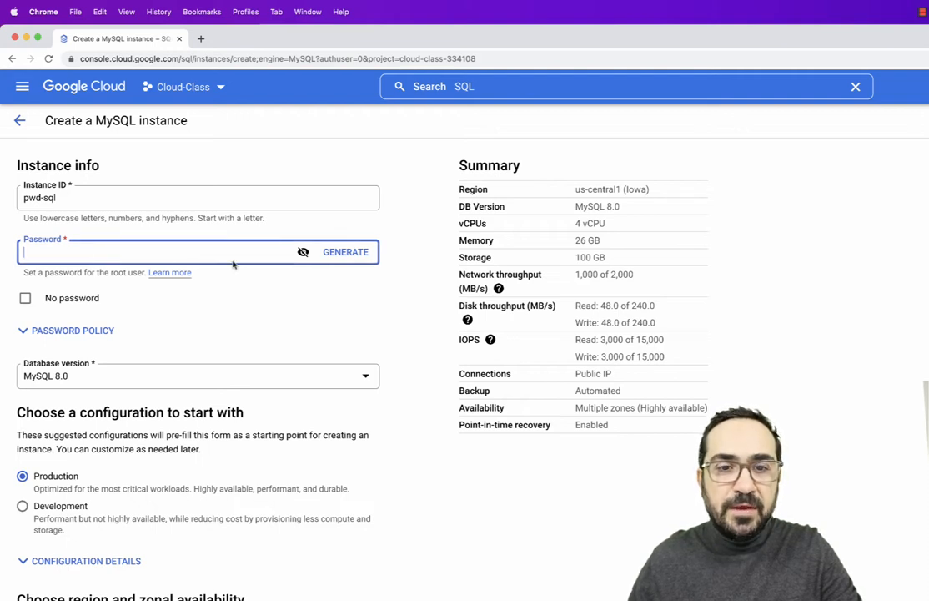
pyautogui.moveTo(261, 268)
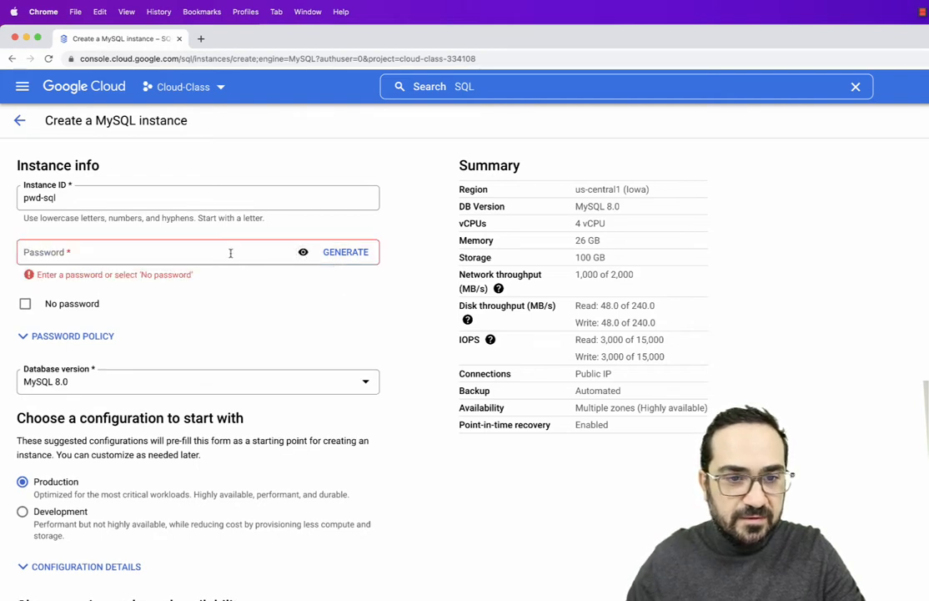
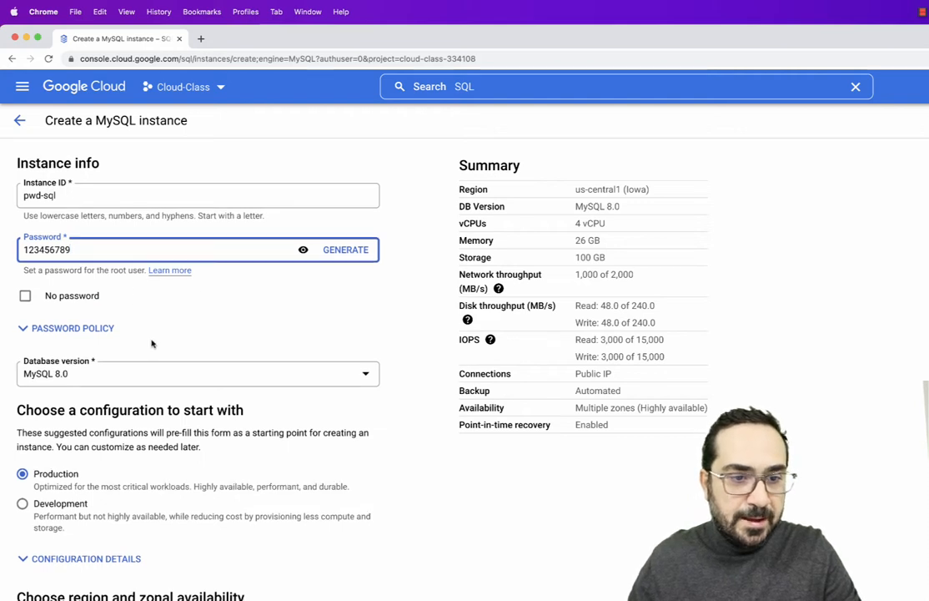
# Choose the Development configuration and create the pwd-sql instance
pyautogui.scroll(-3)
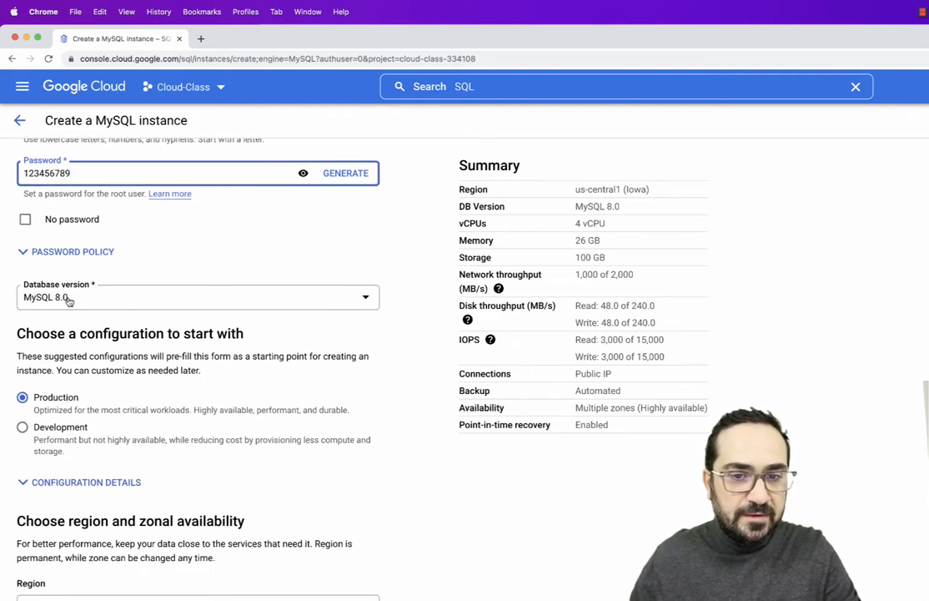
pyautogui.scroll(-3)
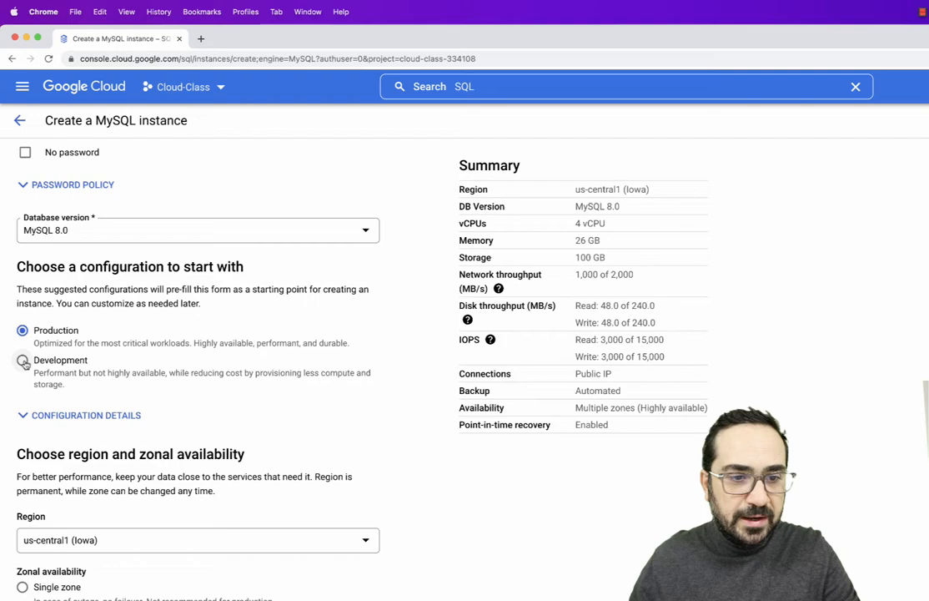
pyautogui.click(22, 360)
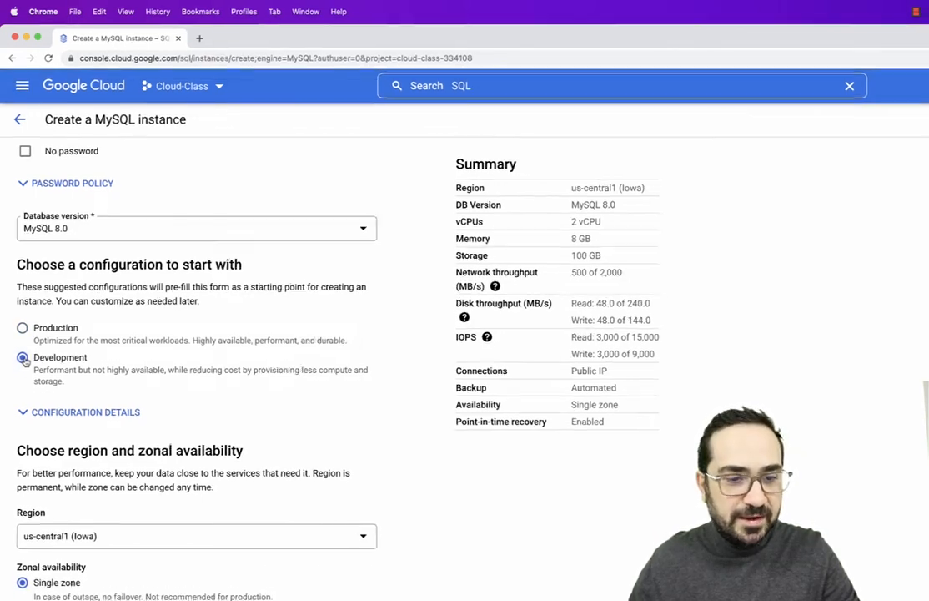
pyautogui.scroll(-3)
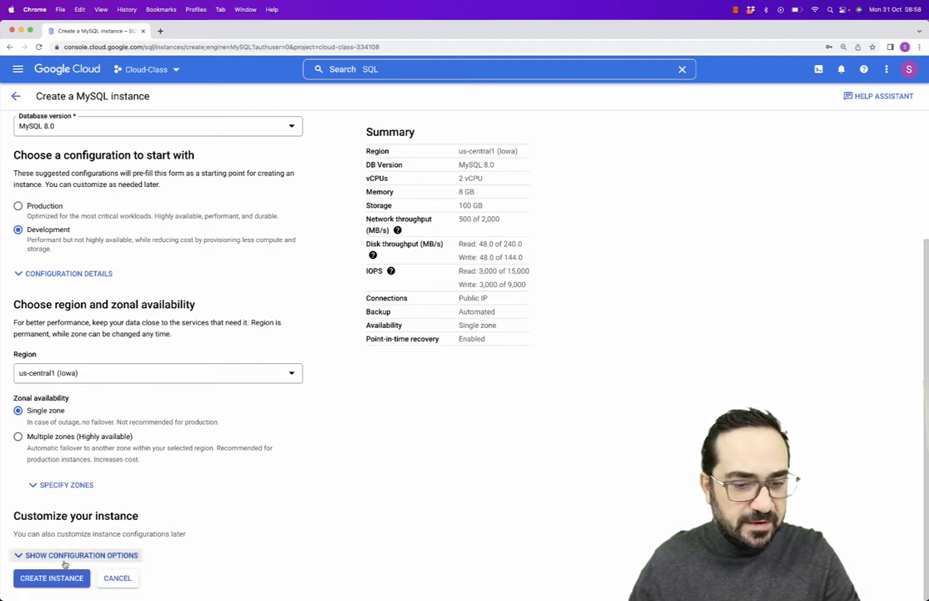
pyautogui.click(51, 577)
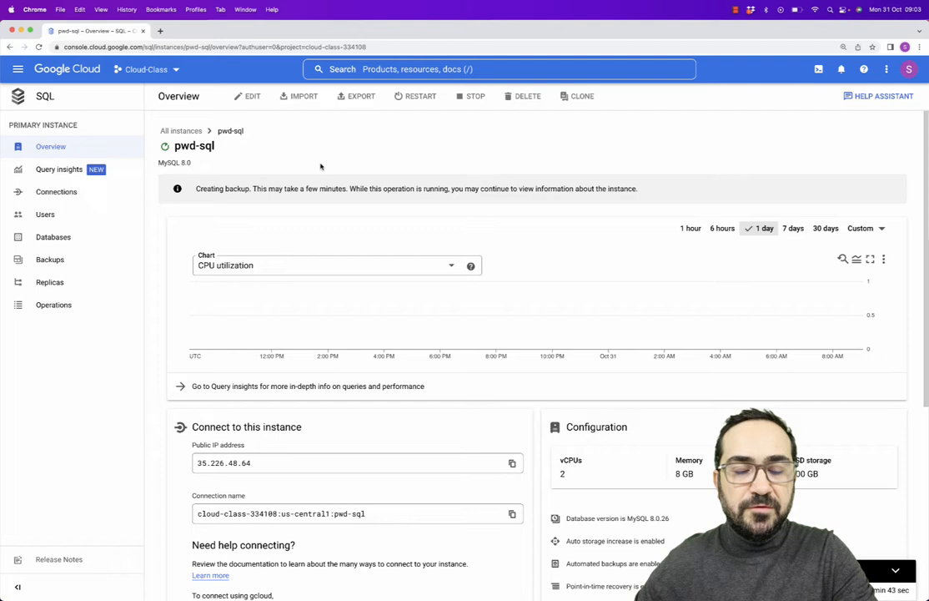
pyautogui.moveTo(551, 260)
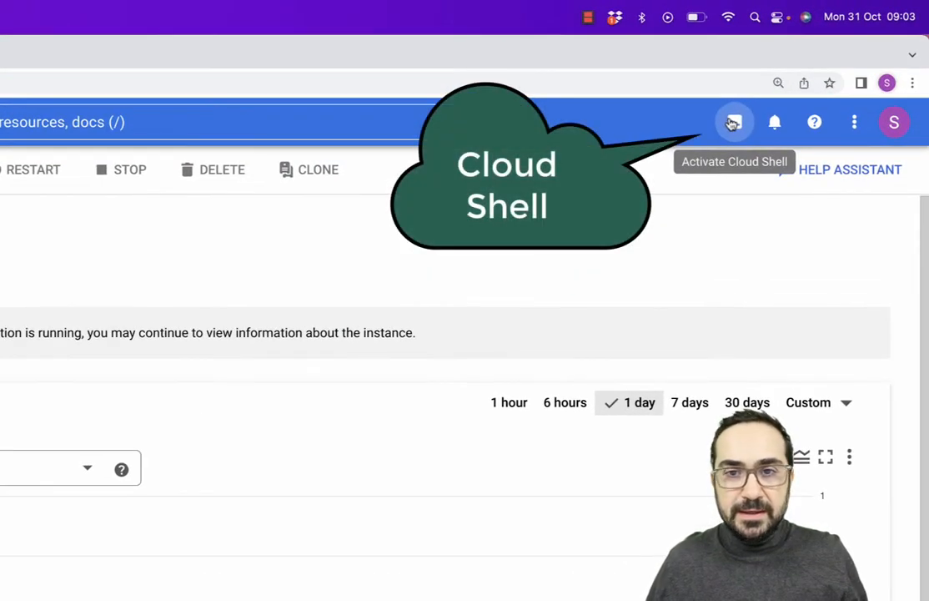
# Activate Cloud Shell and select pwd-sql's public IP and connection name
pyautogui.click(733, 122)
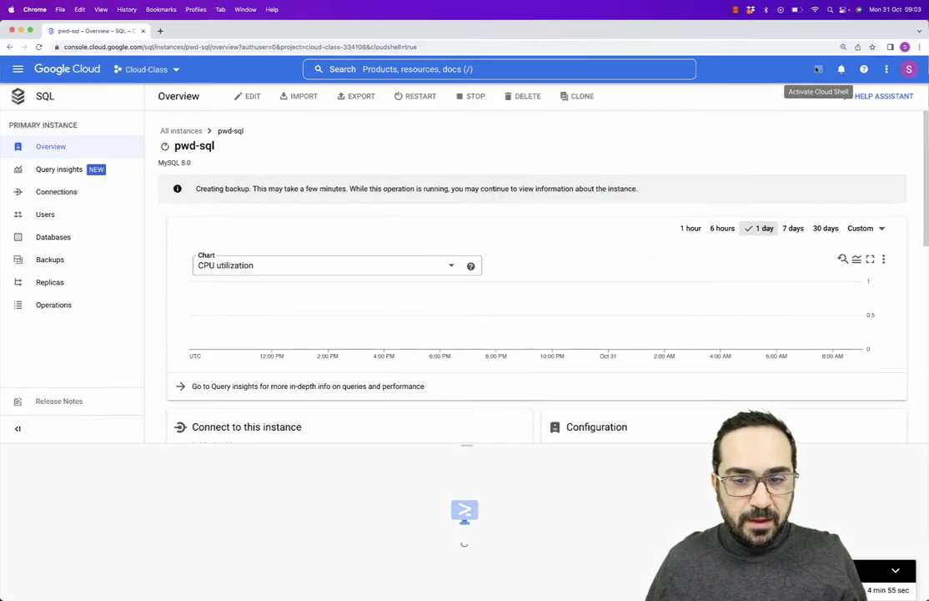
pyautogui.click(818, 68)
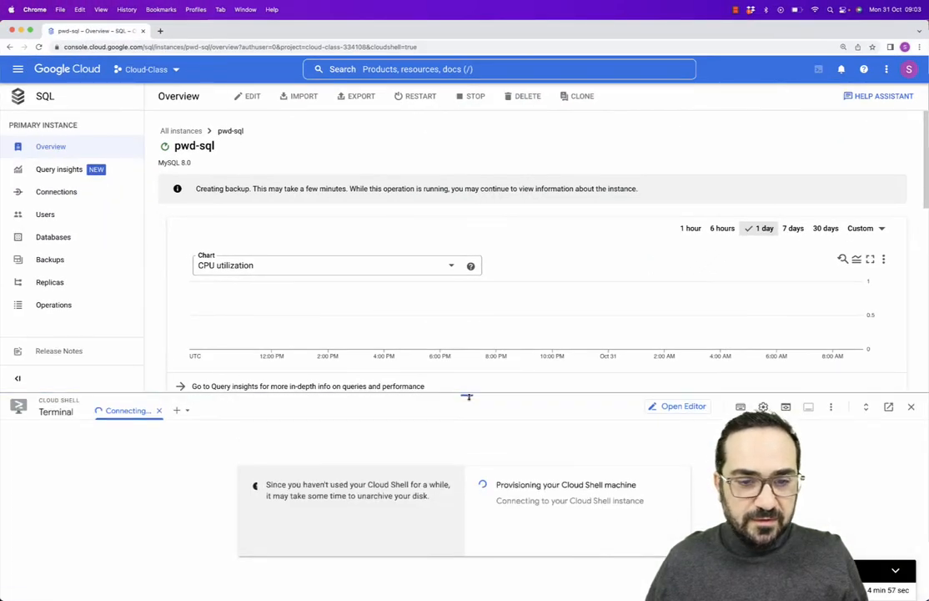
pyautogui.scroll(-3)
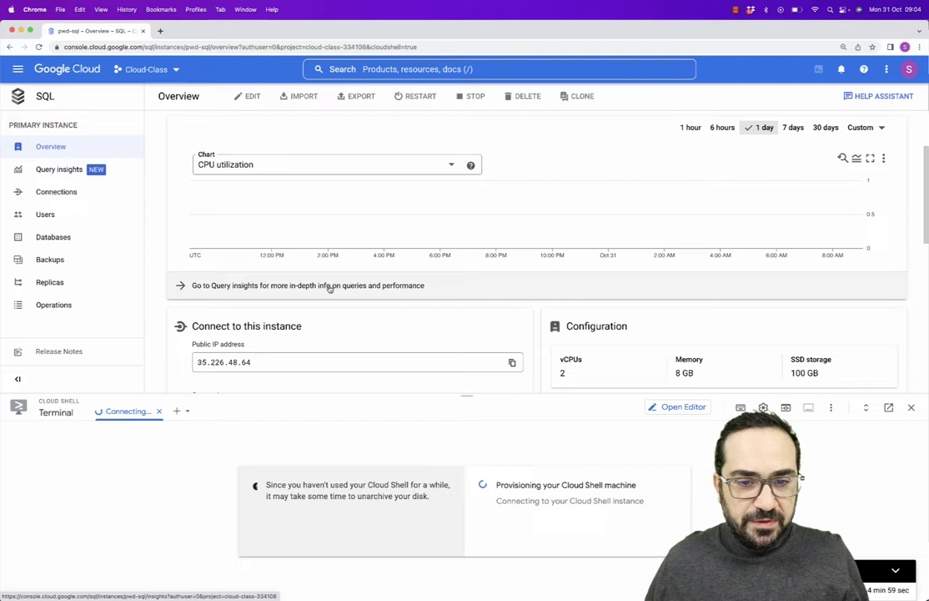
pyautogui.scroll(-3)
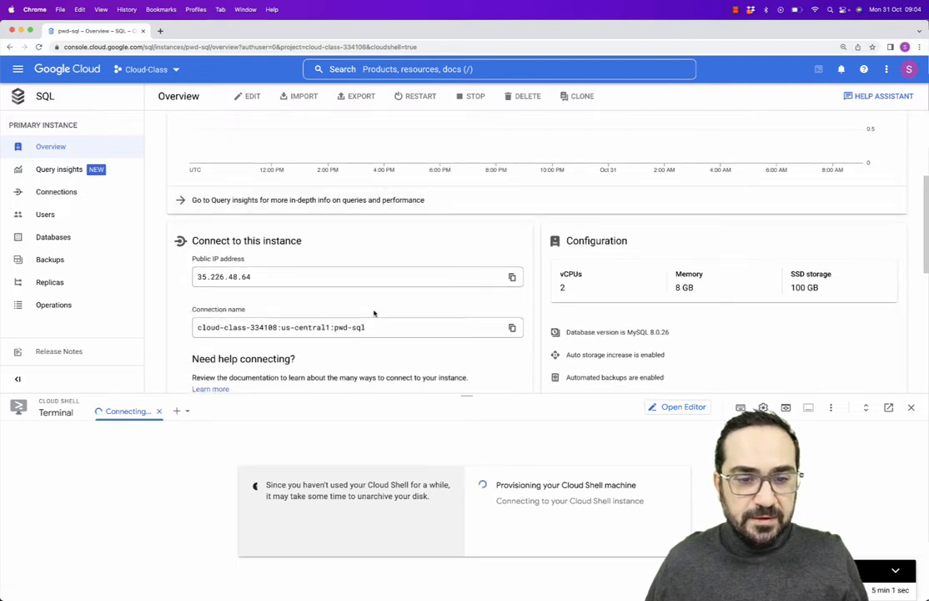
pyautogui.moveTo(363, 288)
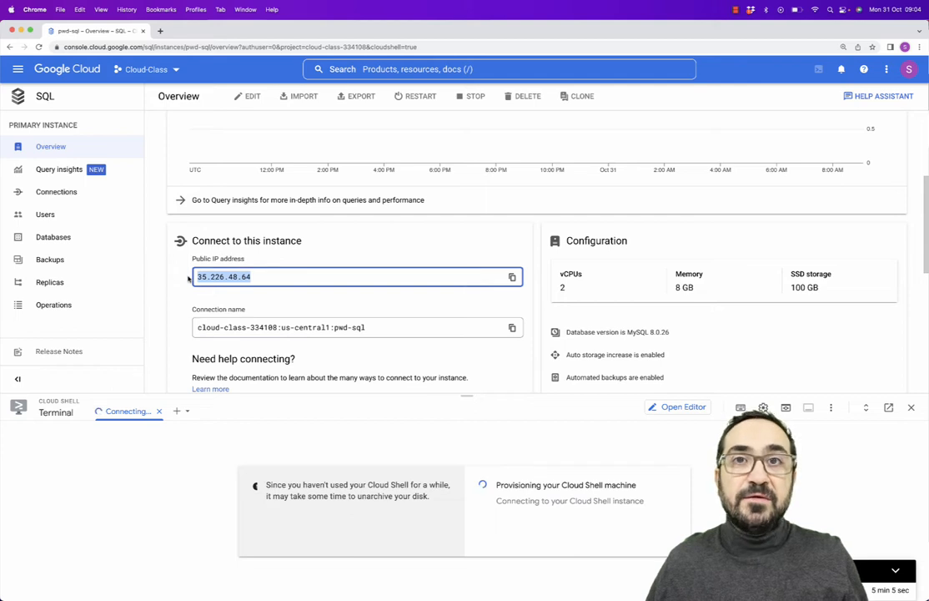
pyautogui.moveTo(392, 348)
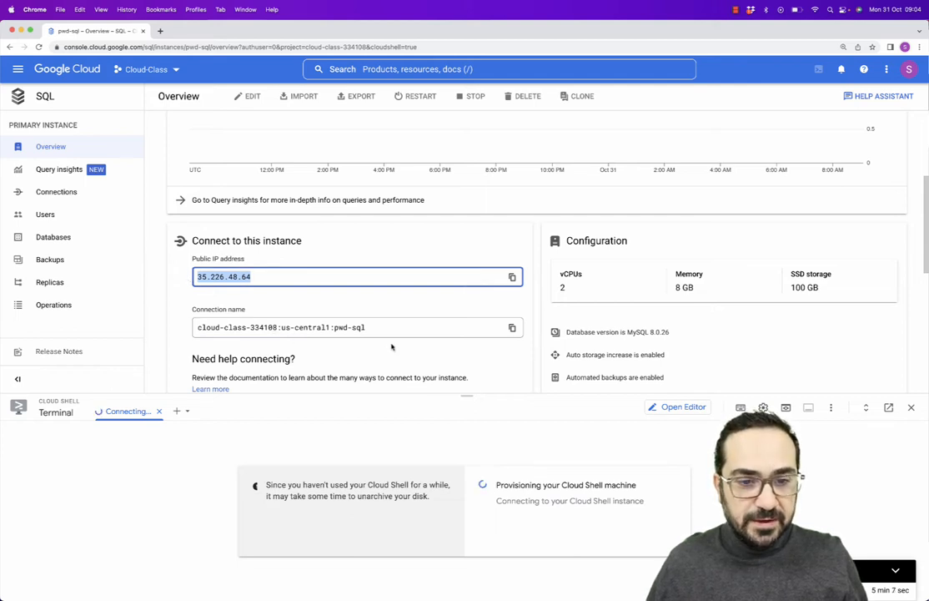
pyautogui.click(357, 327)
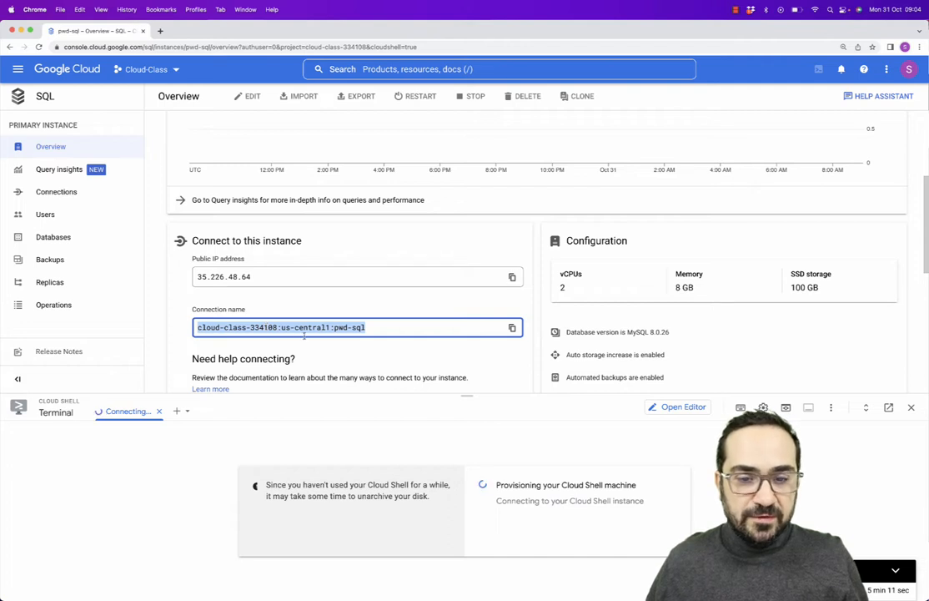
pyautogui.moveTo(403, 465)
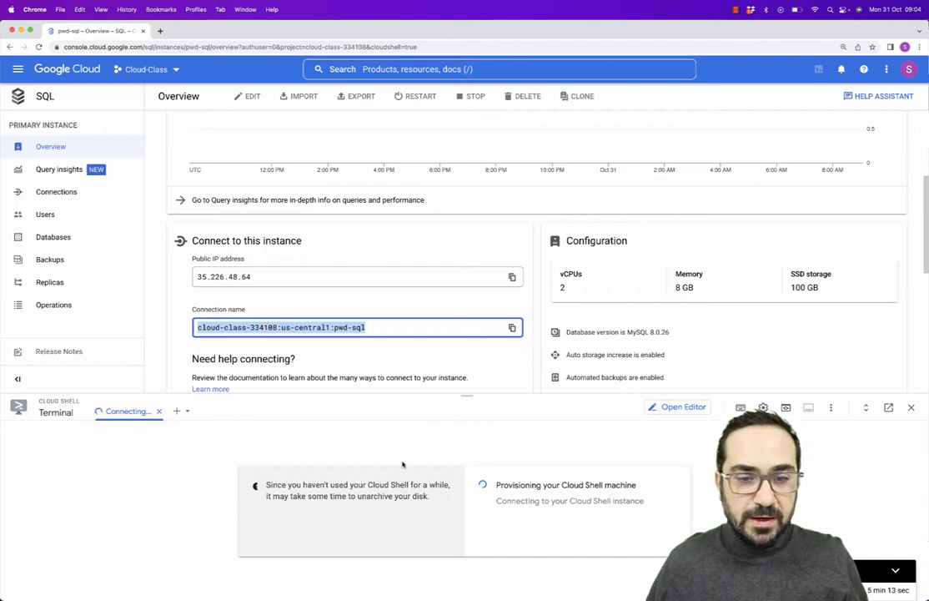
pyautogui.moveTo(811, 70)
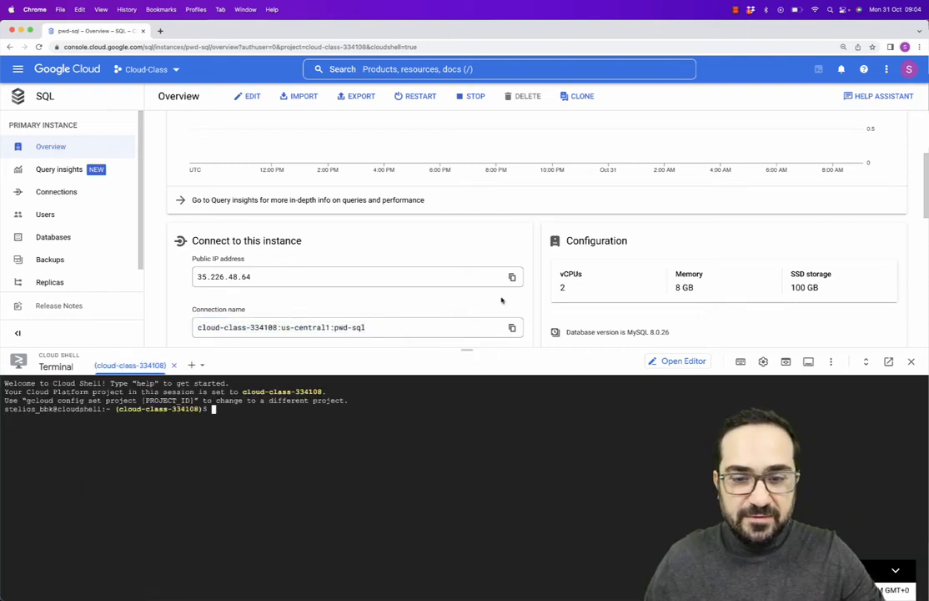
pyautogui.scroll(3)
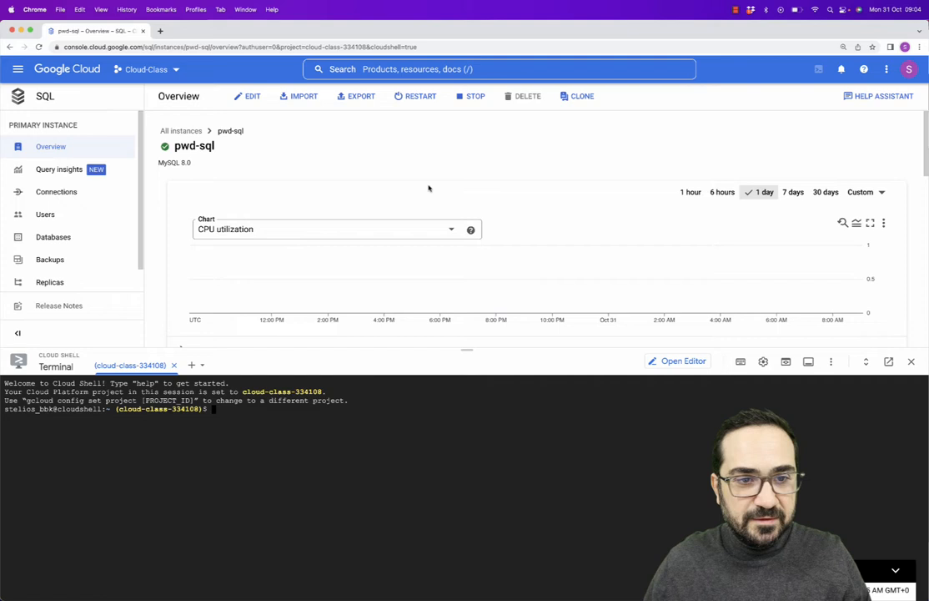
pyautogui.moveTo(165, 146)
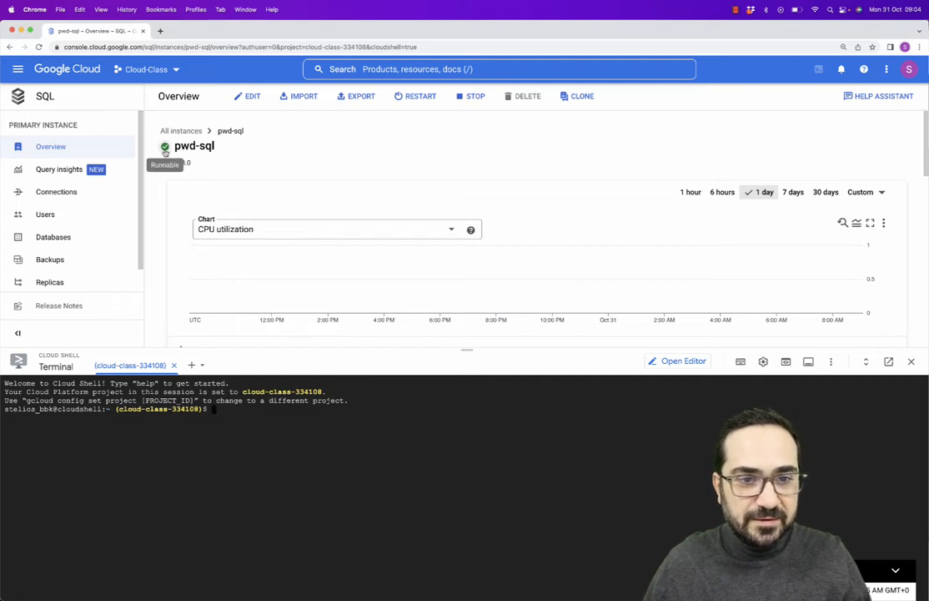
pyautogui.moveTo(439, 126)
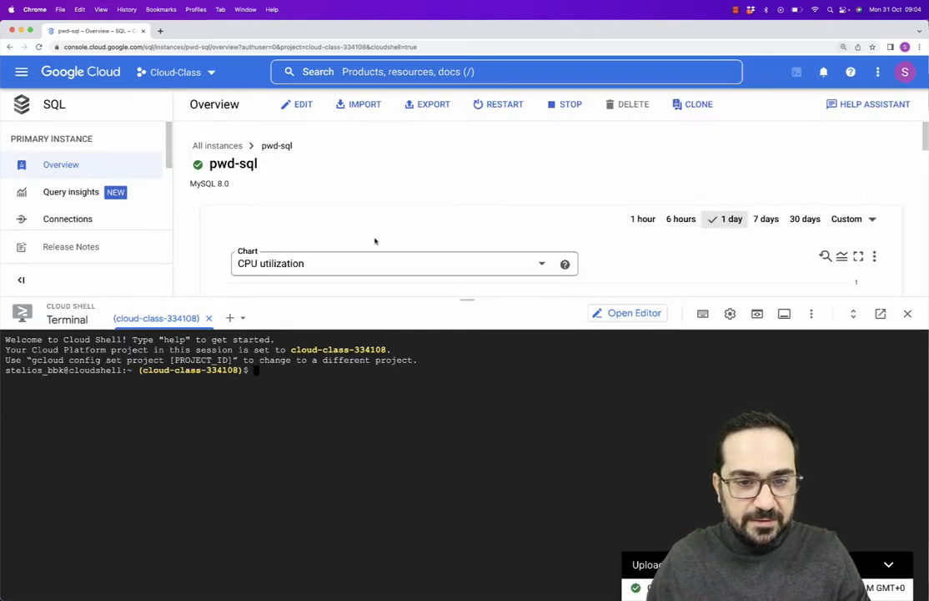
pyautogui.scroll(-3)
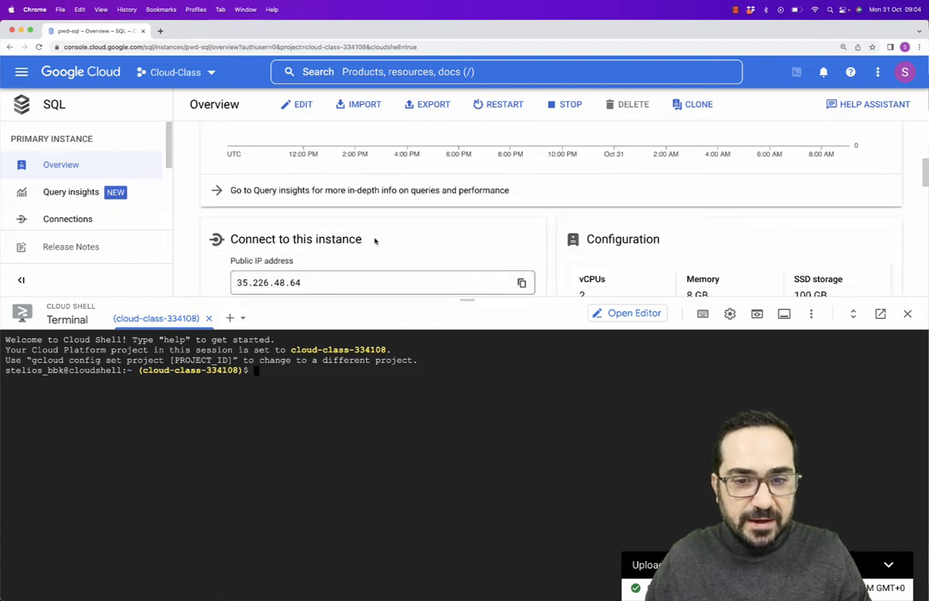
pyautogui.scroll(-3)
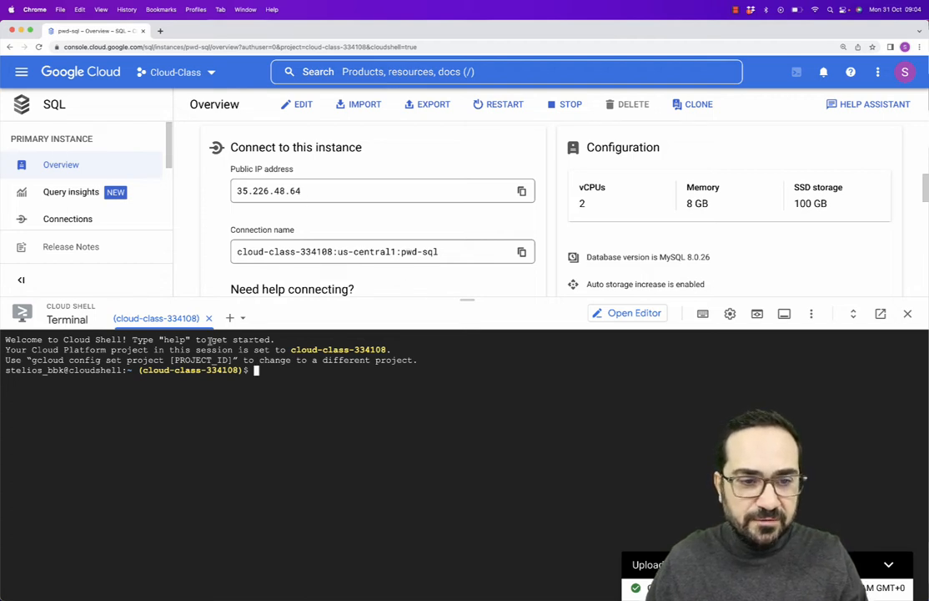
pyautogui.moveTo(292, 425)
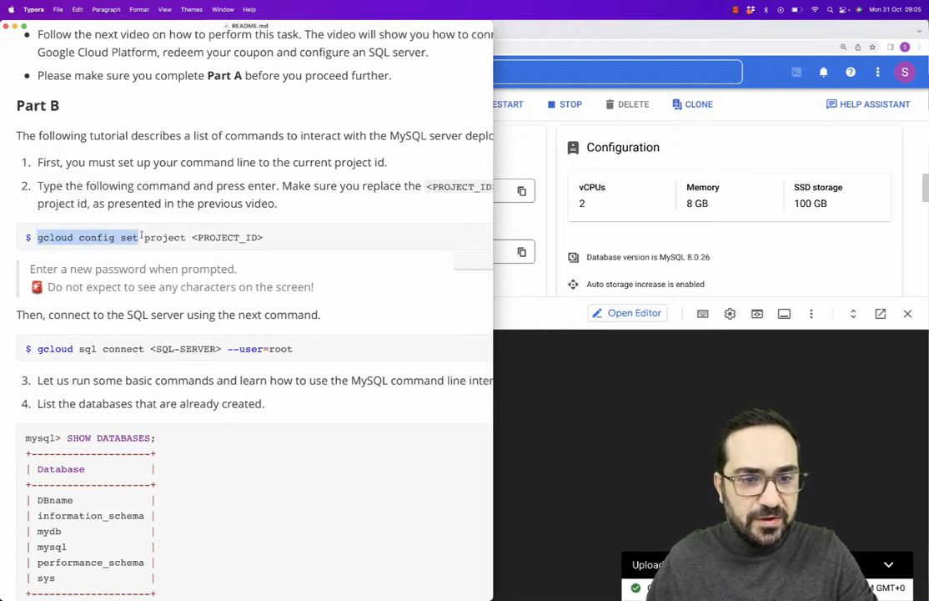
# Select the 'gcloud config set project' command in the Typora README
pyautogui.doubleClick(164, 237)
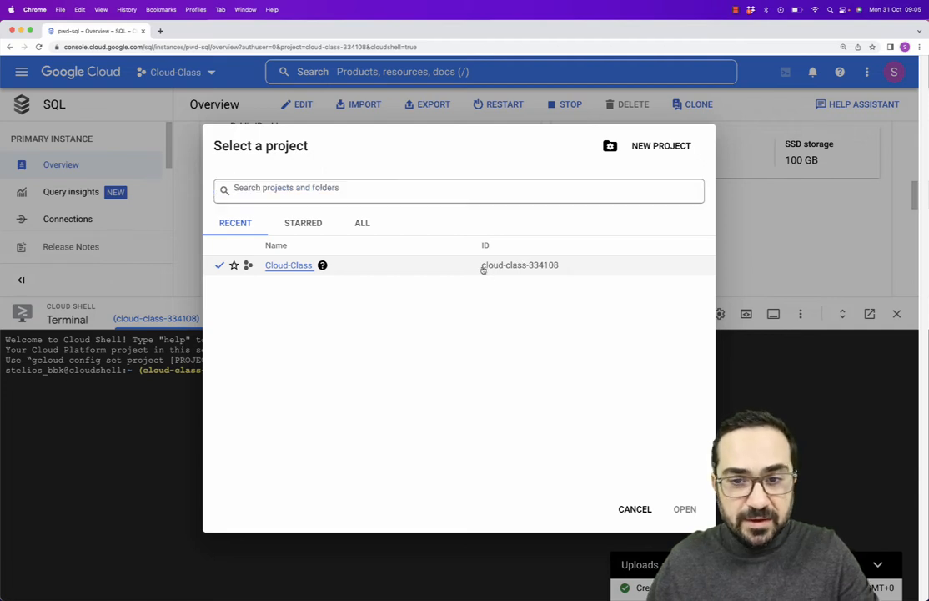
# Set Cloud Shell's project to cloud-class-334108, authorizing credential use
pyautogui.doubleClick(519, 265)
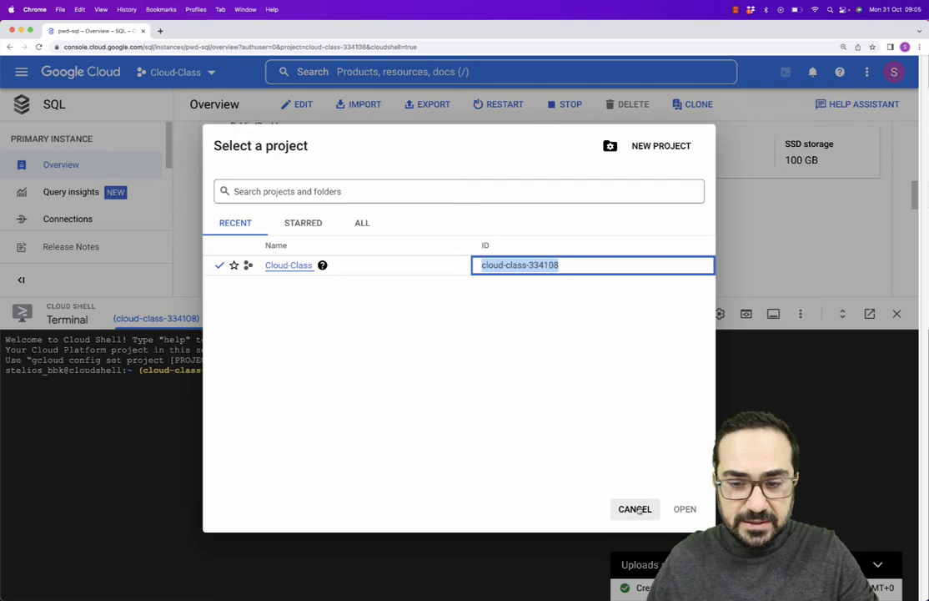
pyautogui.click(635, 509)
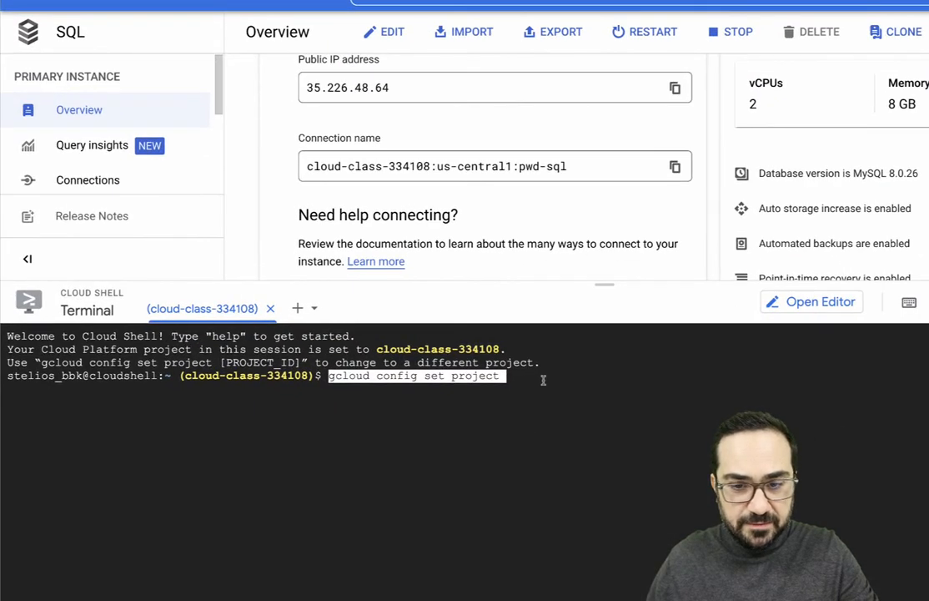
pyautogui.write('cloud-class-334108')
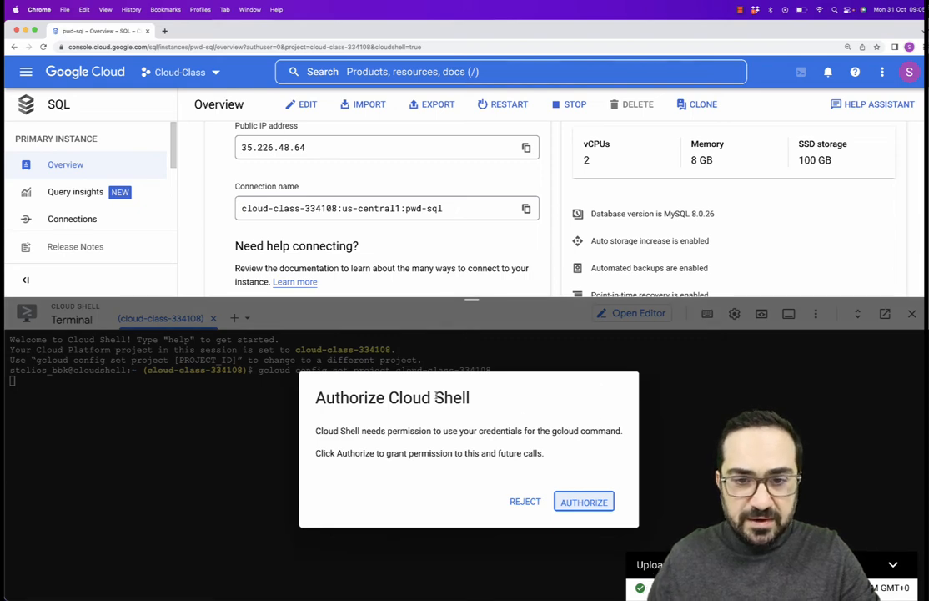
pyautogui.click(584, 501)
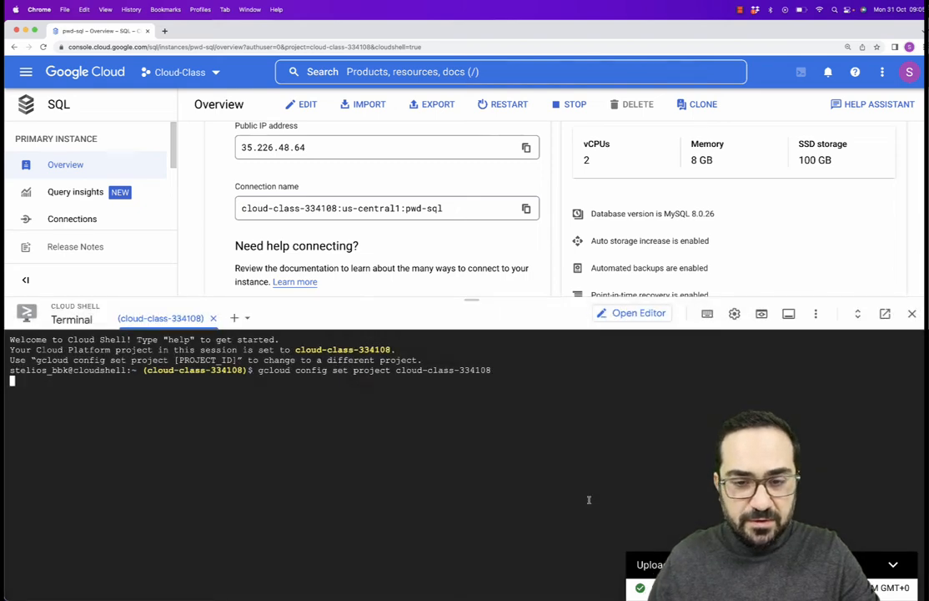
pyautogui.press('Return')
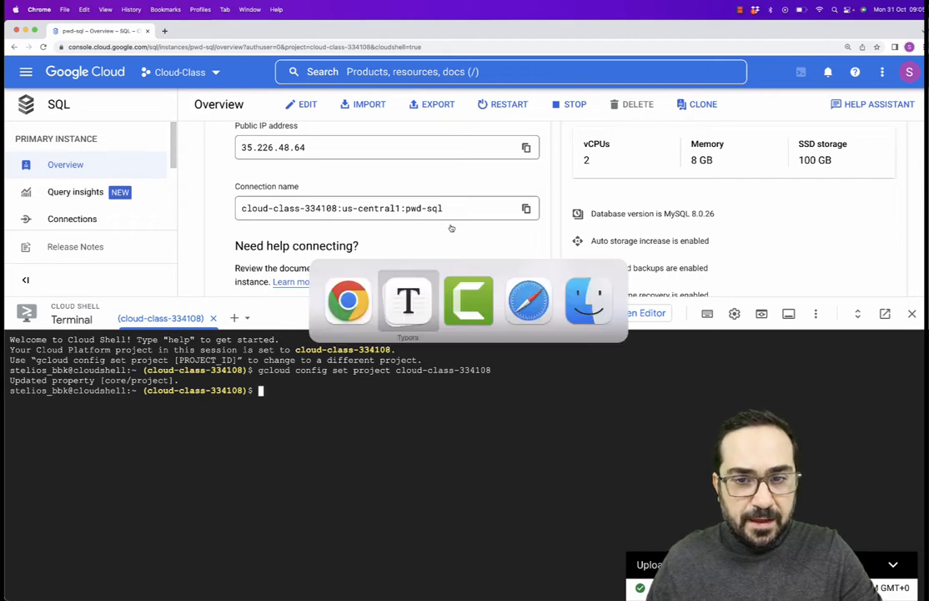
# Type 'gcloud sql connect pwd-sql' at the Cloud Shell prompt
pyautogui.click(408, 300)
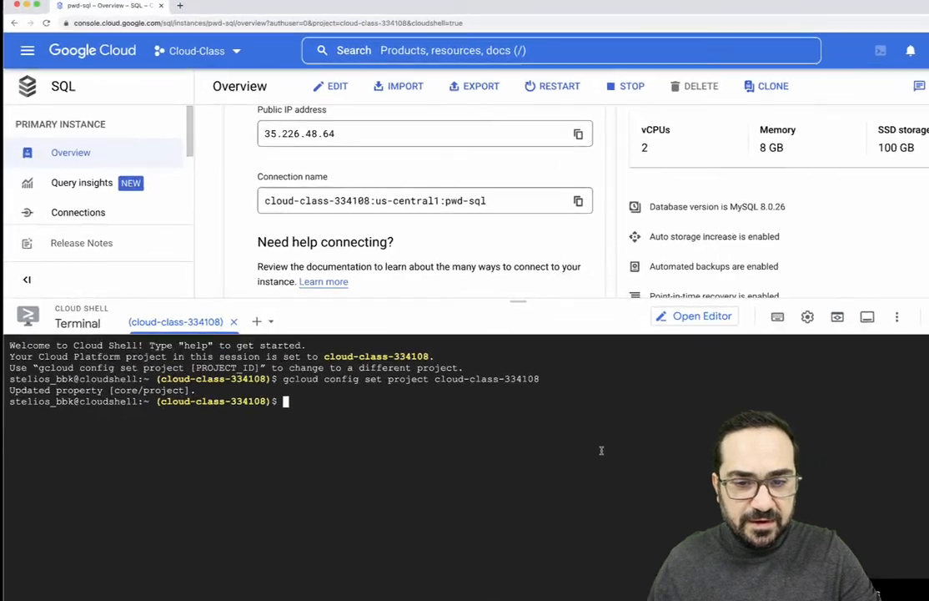
pyautogui.write('gcloud sql connect')
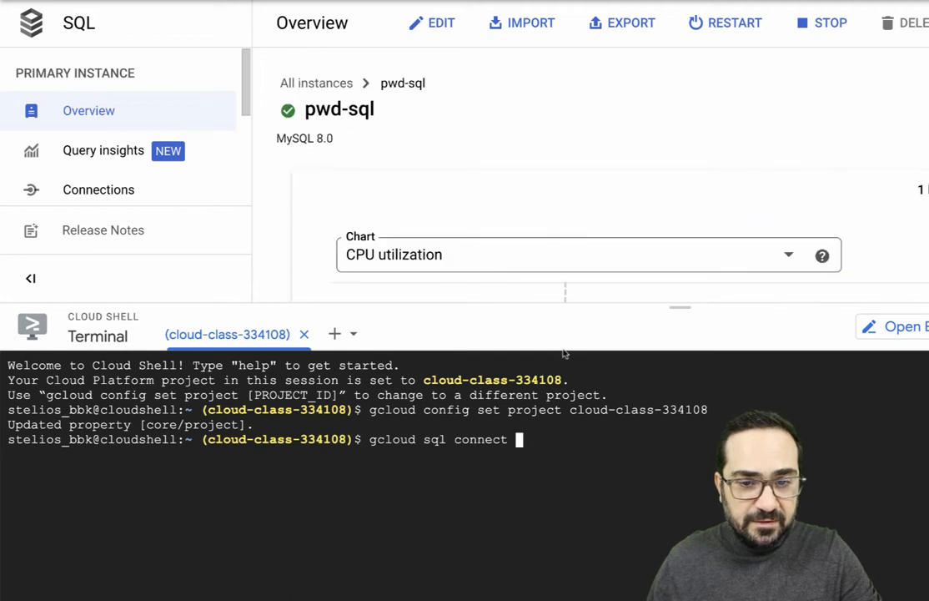
pyautogui.write('pwd-sql')
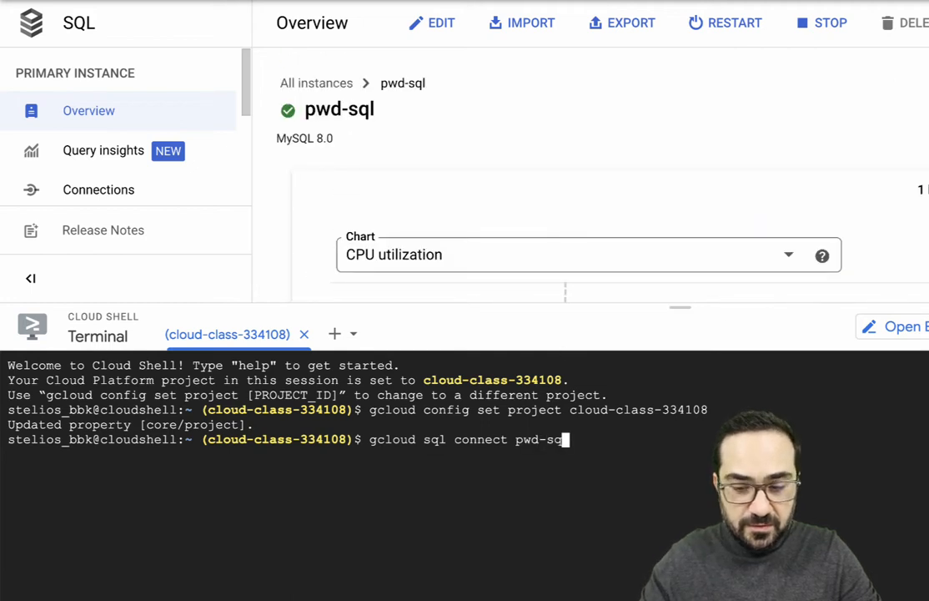
pyautogui.write('l')
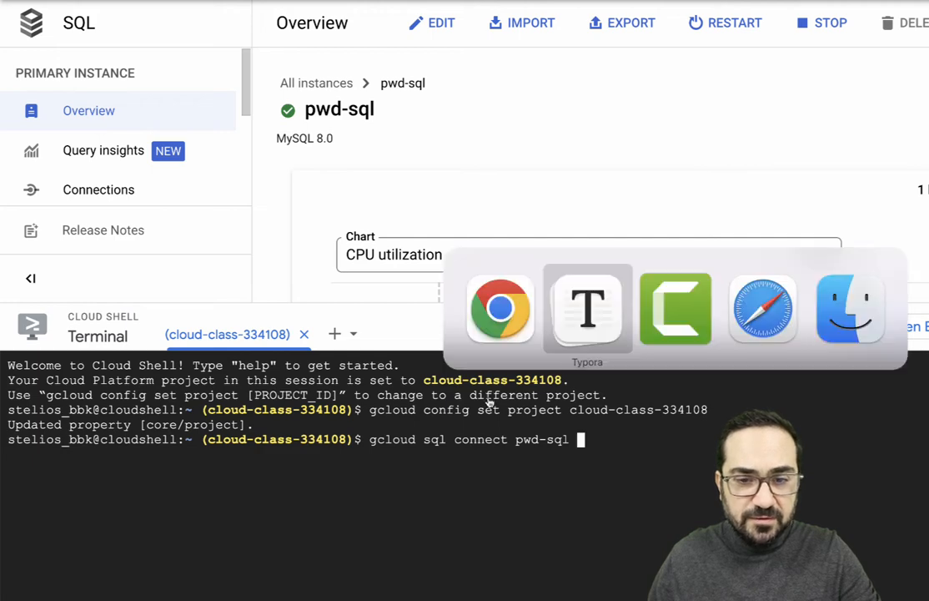
# Append --user=root to the connect command, open Users, and enlarge Cloud Shell
pyautogui.click(587, 309)
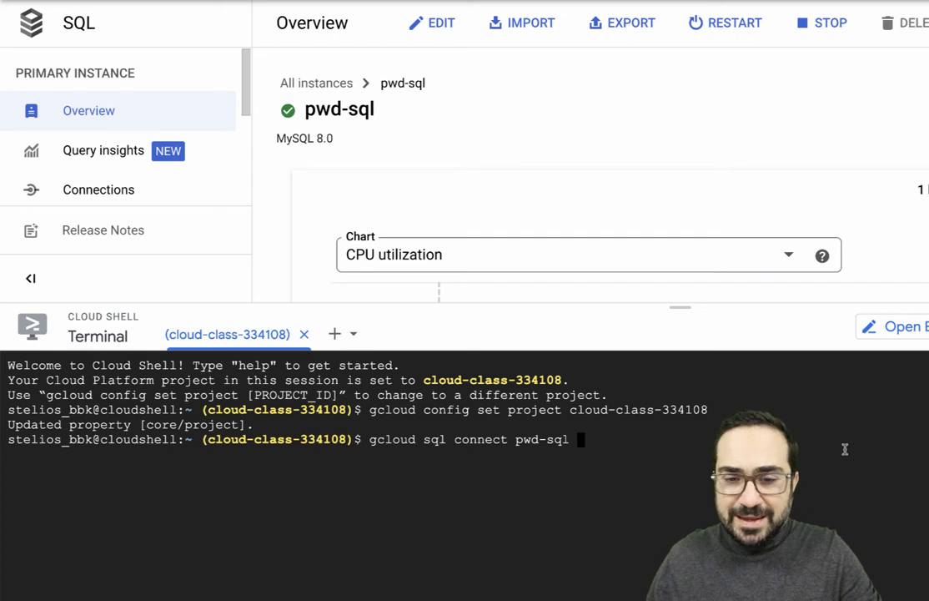
pyautogui.write('--user=root')
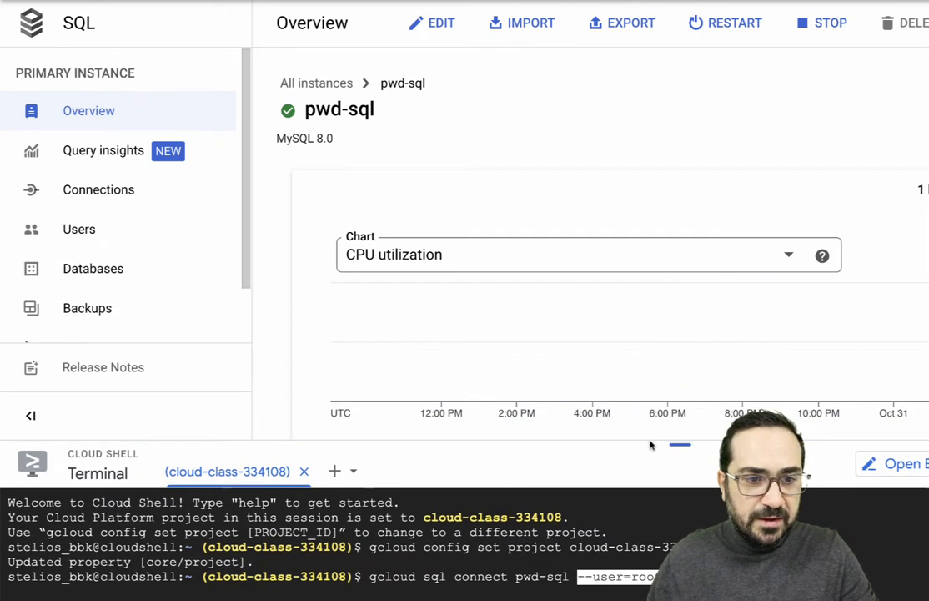
pyautogui.click(79, 228)
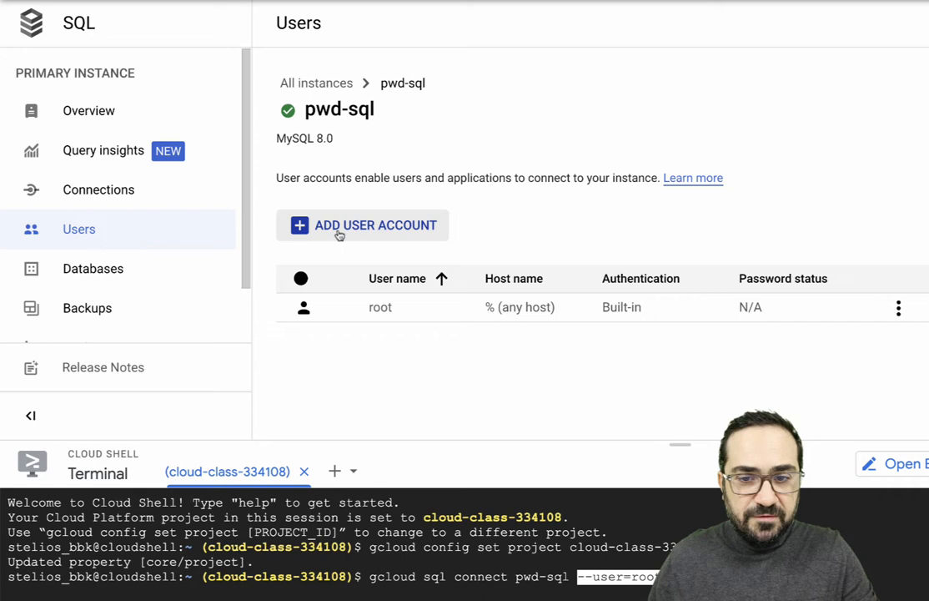
pyautogui.moveTo(387, 242)
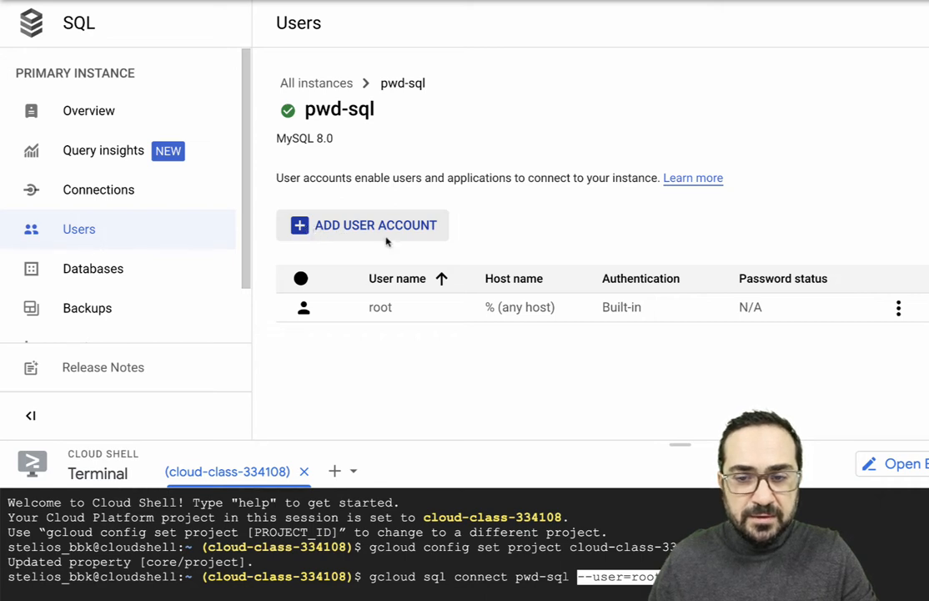
pyautogui.moveTo(680, 444); pyautogui.dragTo(680, 345)
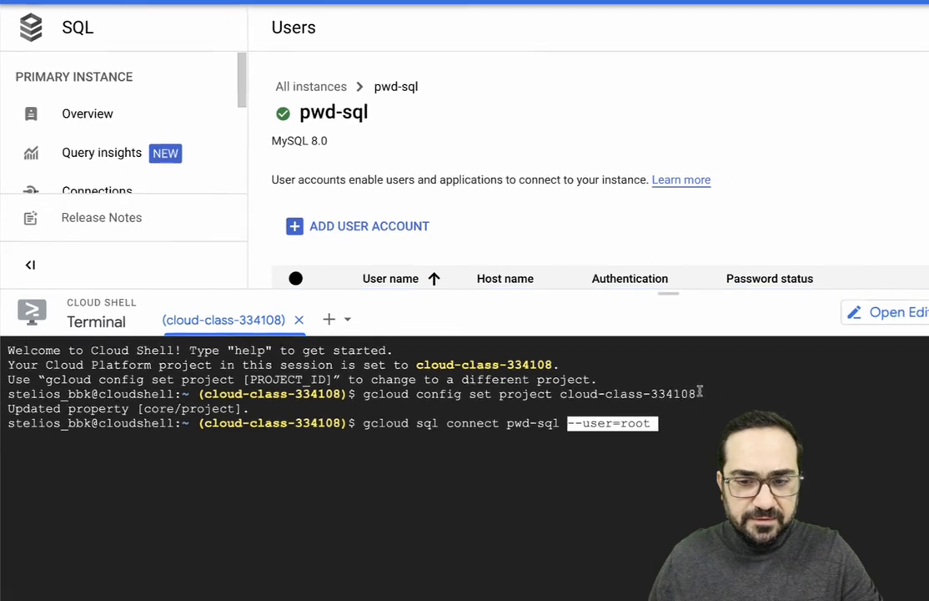
# Run the root connect command and answer y to enable the SQL Admin API
pyautogui.press('Return')
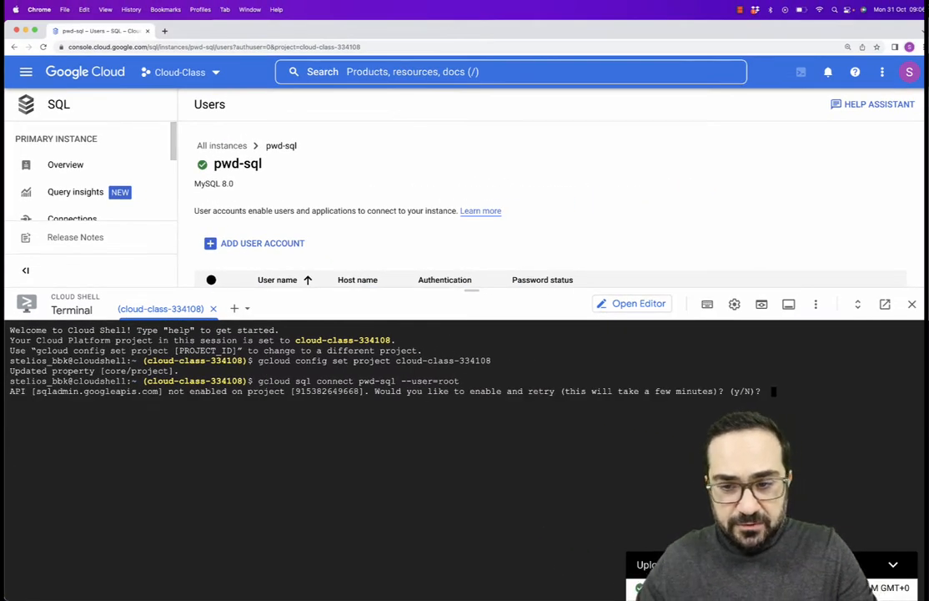
pyautogui.write('y')
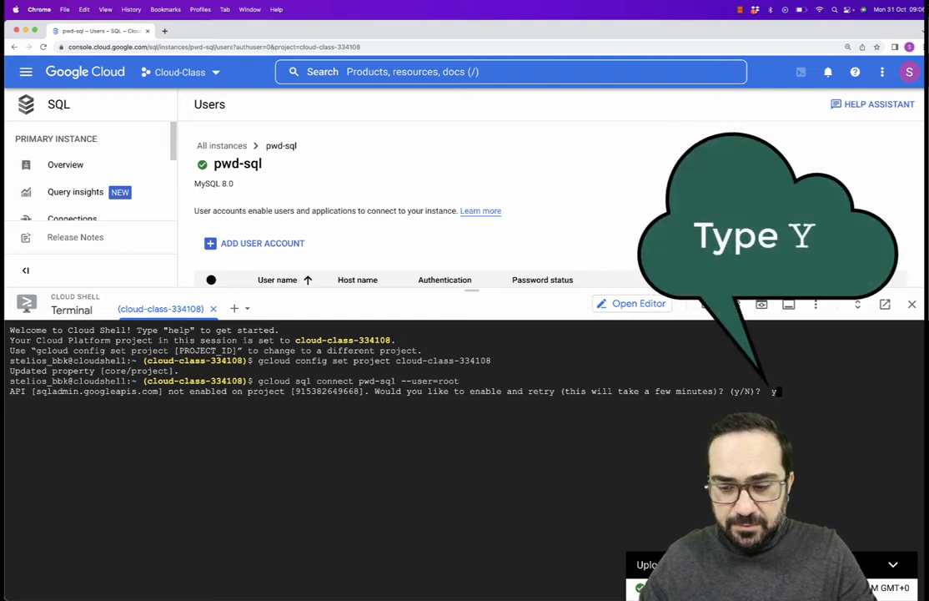
pyautogui.press('Return')
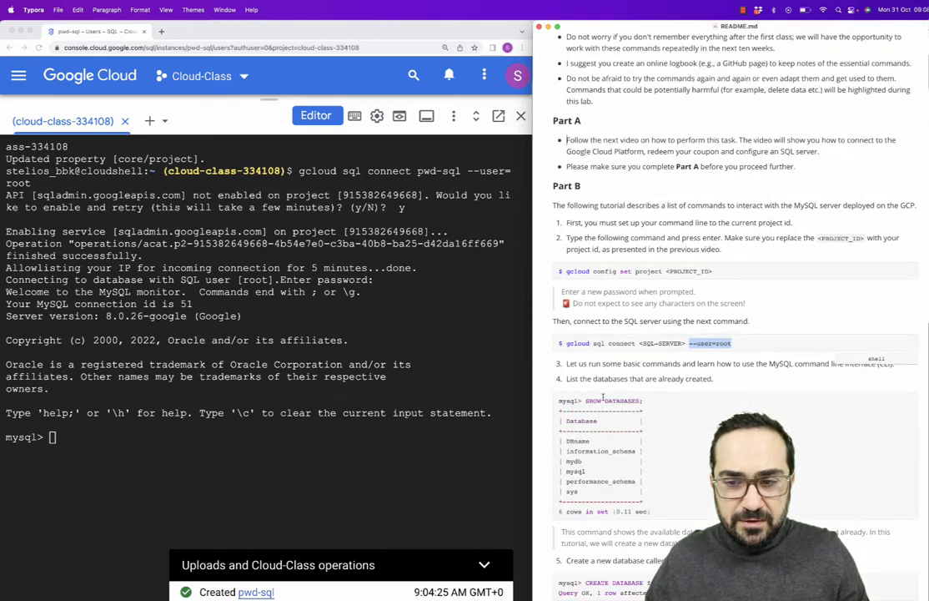
# Scroll the lab notes down to the SHOW DATABASES example
pyautogui.scroll(-3)
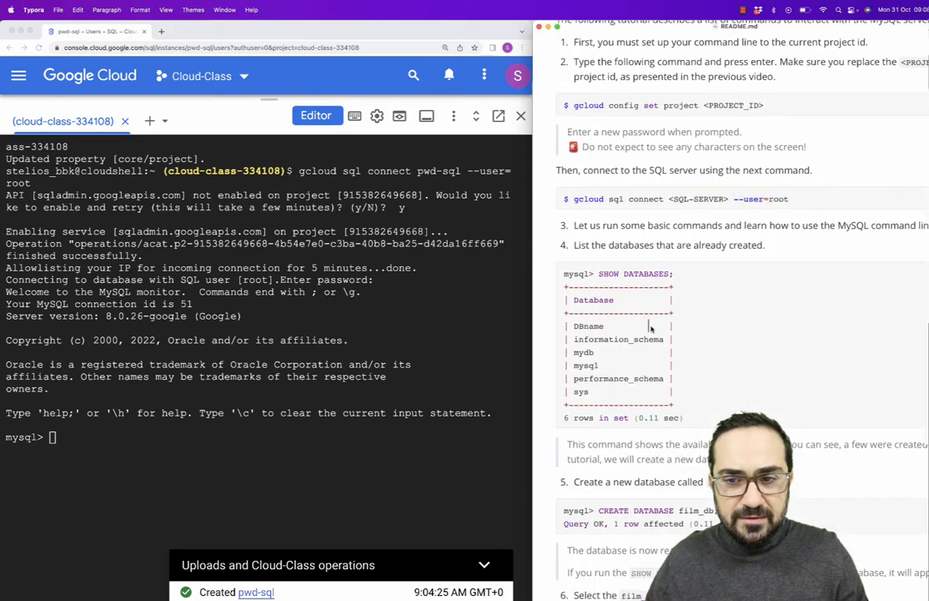
pyautogui.moveTo(461, 363)
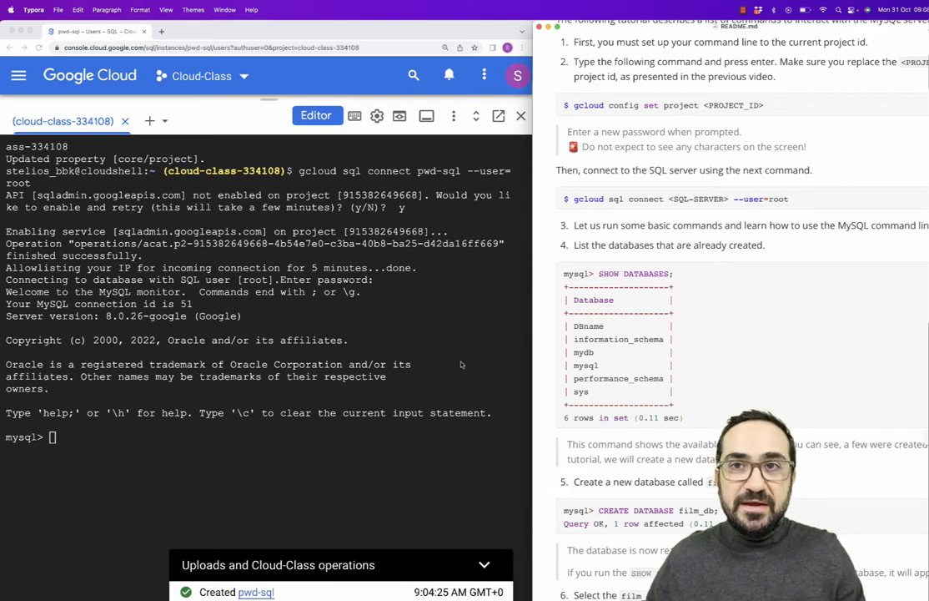
pyautogui.moveTo(261, 475)
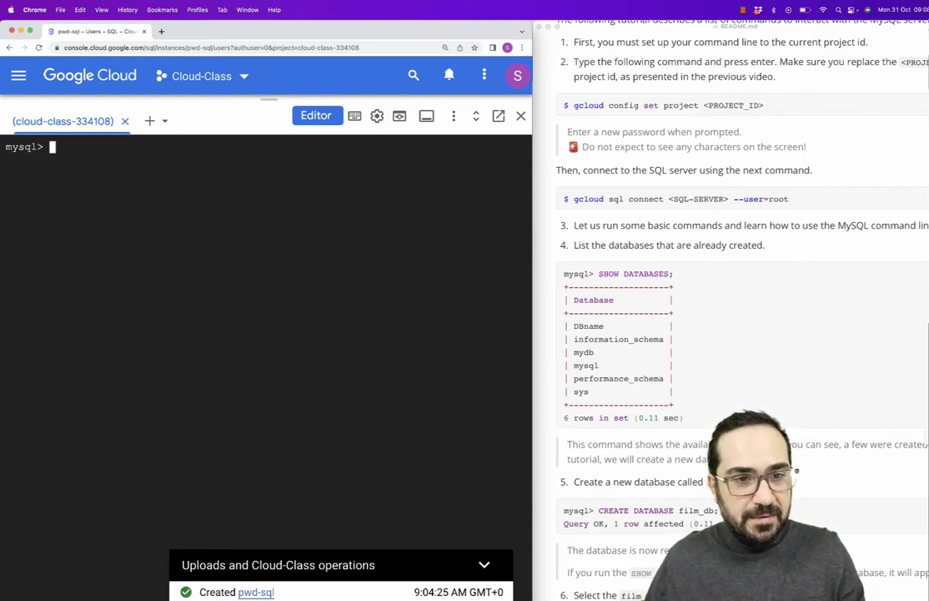
# Run SHOW DATABASES; on pwd-sql and scroll the notes to USE film_db
pyautogui.write('SHOW DATA')
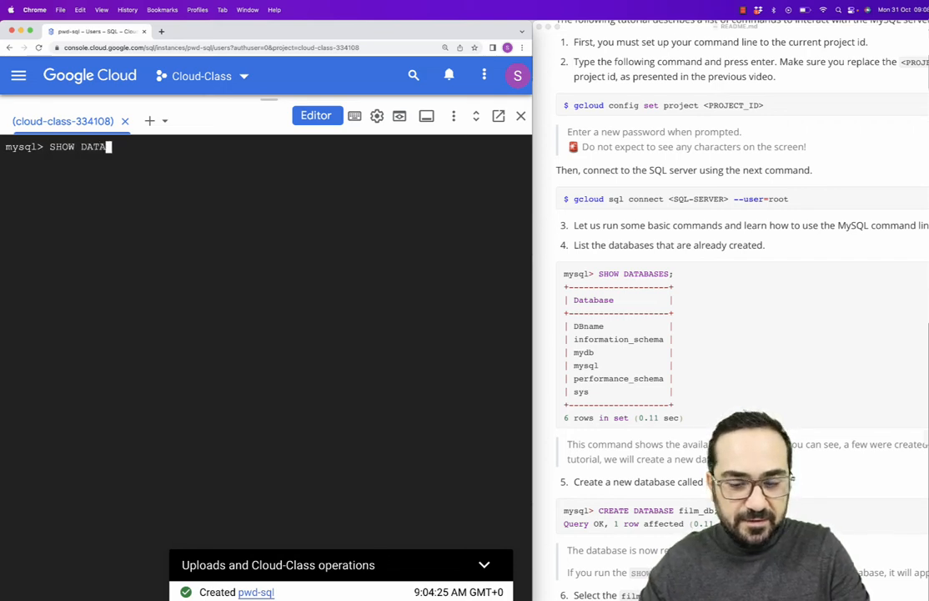
pyautogui.write('BASES;')
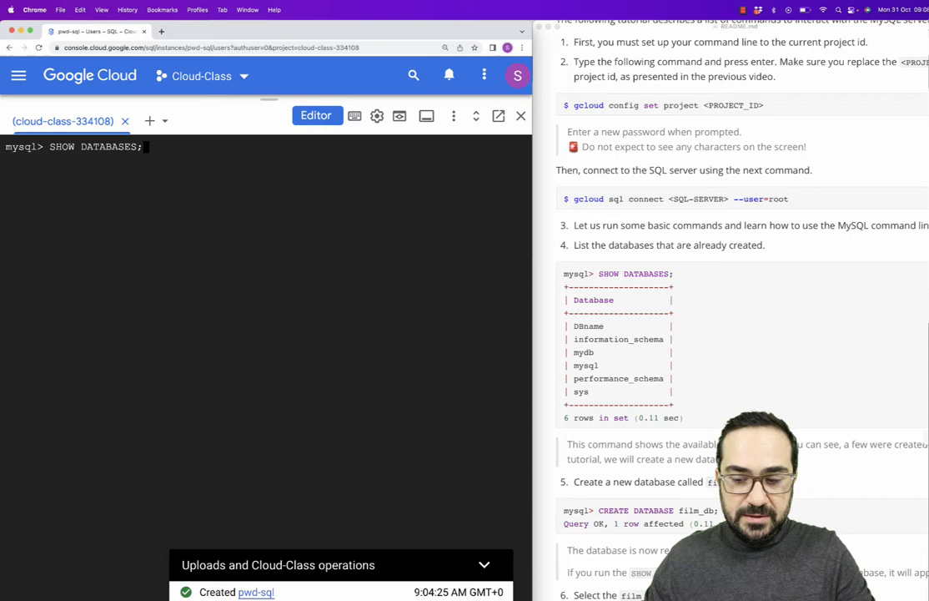
pyautogui.press('Return')
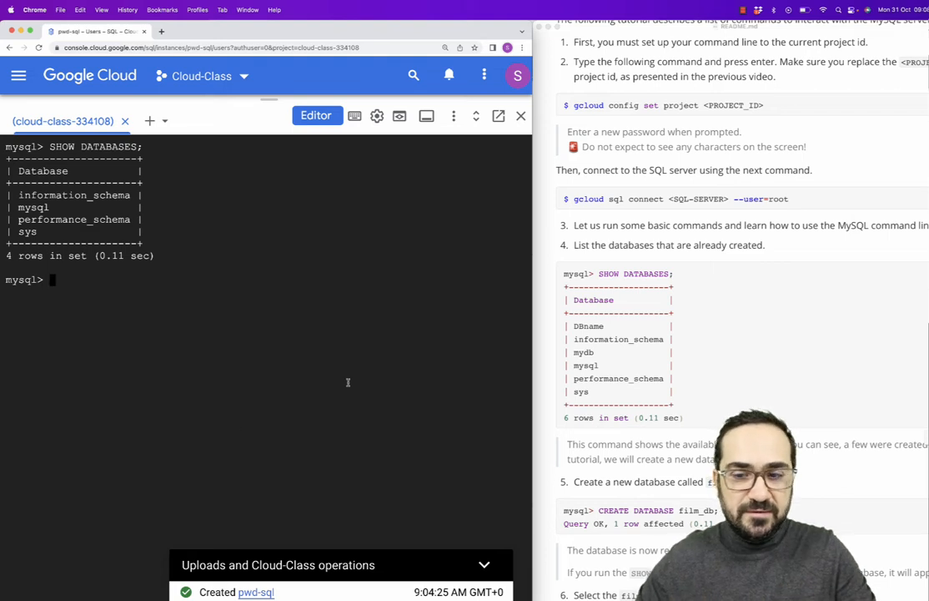
pyautogui.scroll(-3)
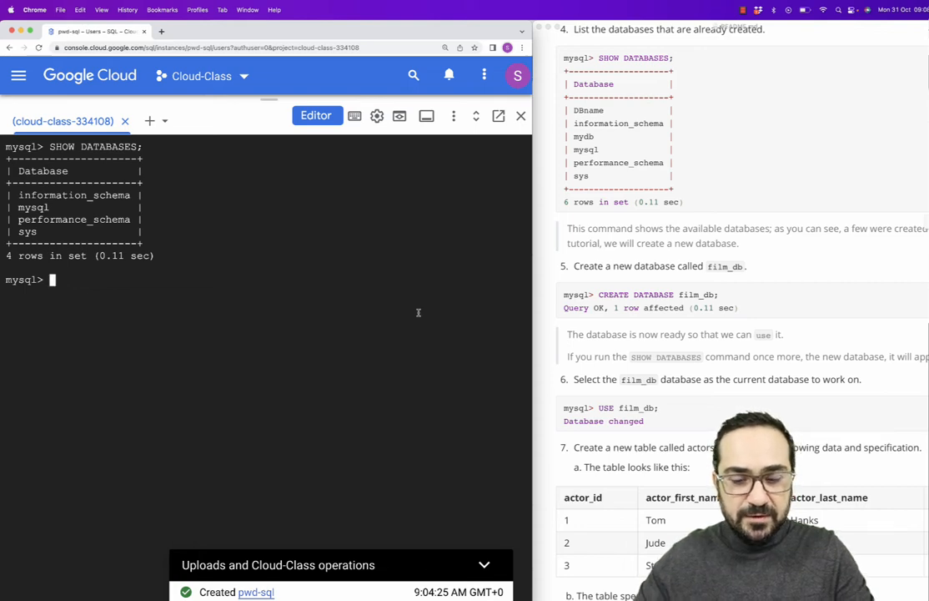
# Run CREATE DATABASE film_db; at the mysql prompt
pyautogui.write('CREATE D')
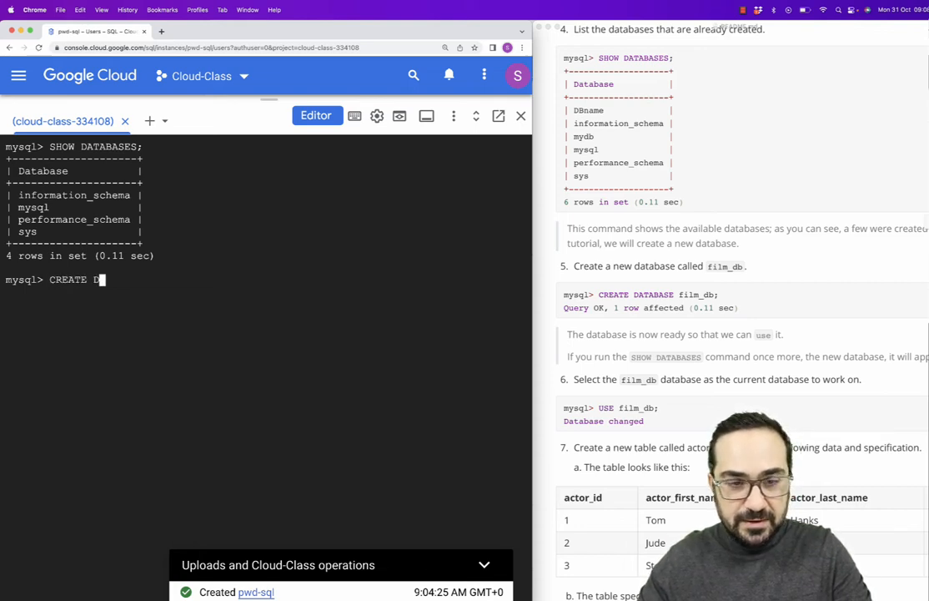
pyautogui.write('ATABASE')
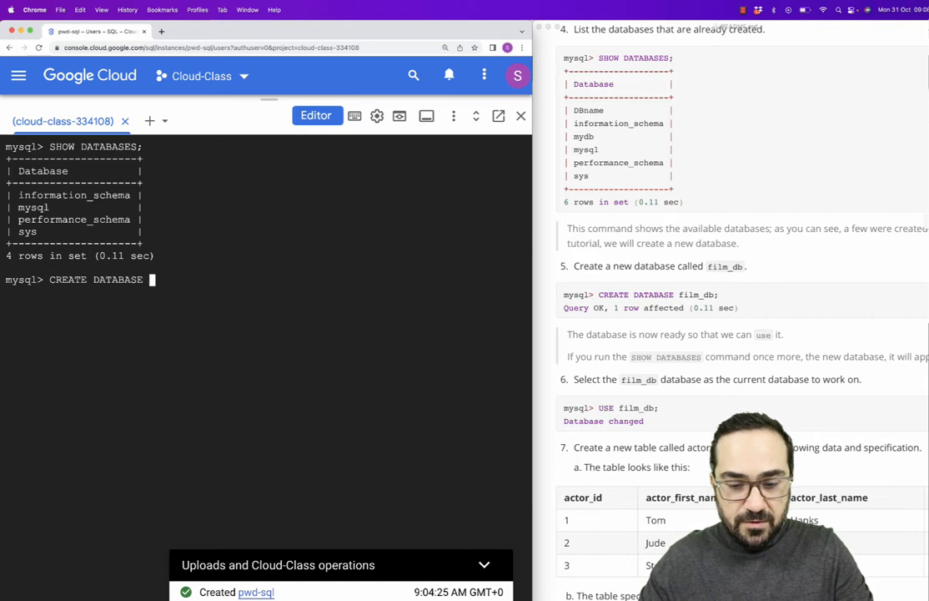
pyautogui.write('film_db;')
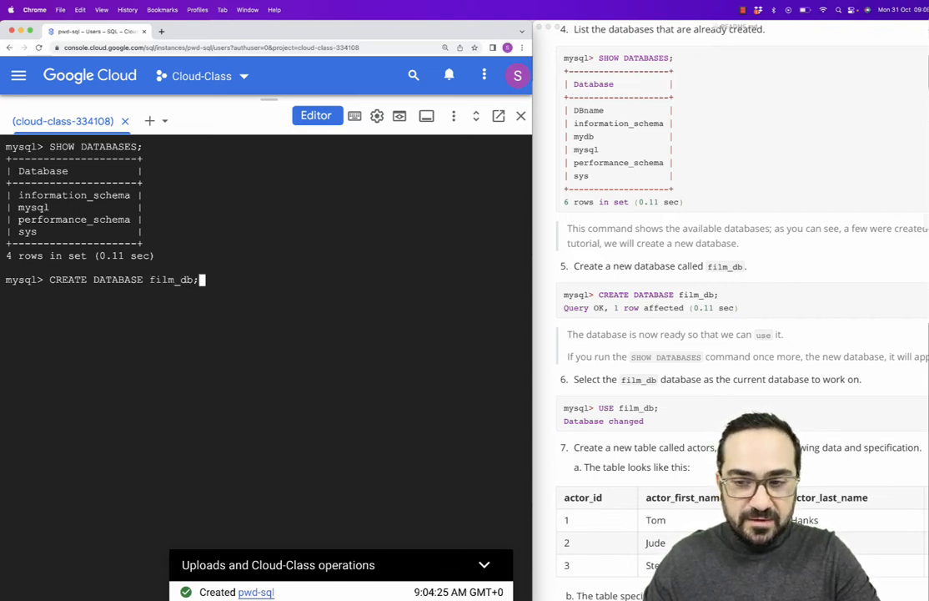
pyautogui.press('Return')
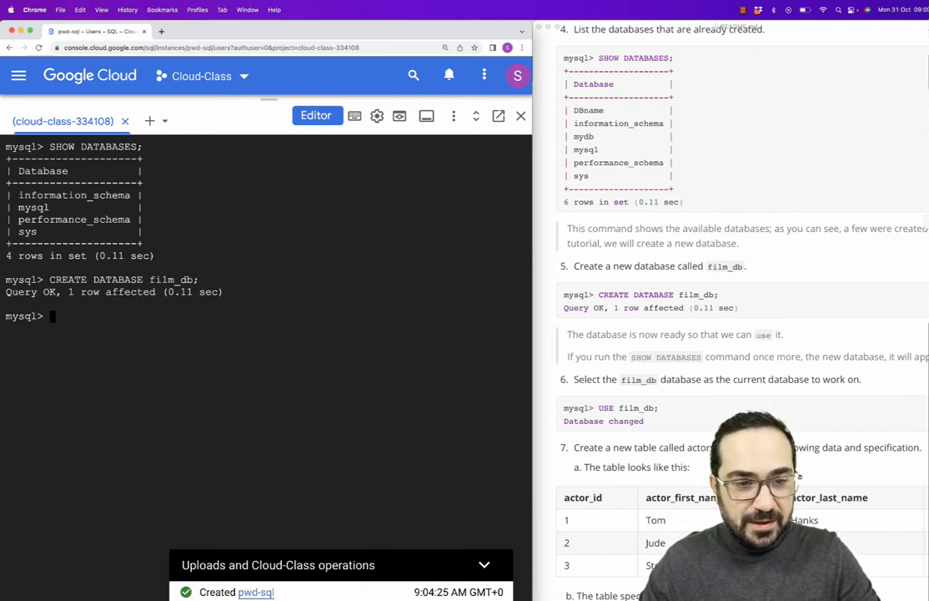
# Select film_db as the current database, retrying after a failed USE statement
pyautogui.write('USE')
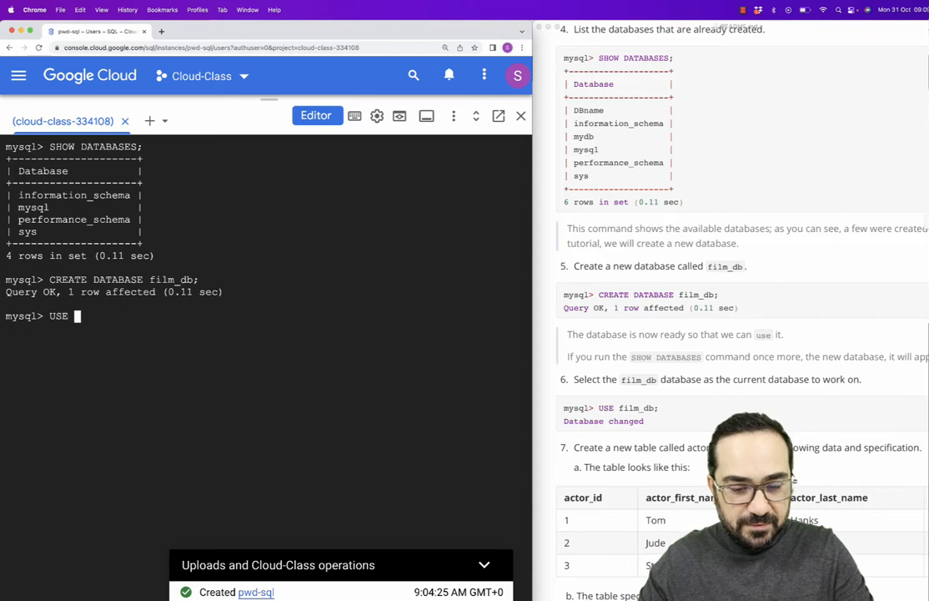
pyautogui.write('DATABASE film')
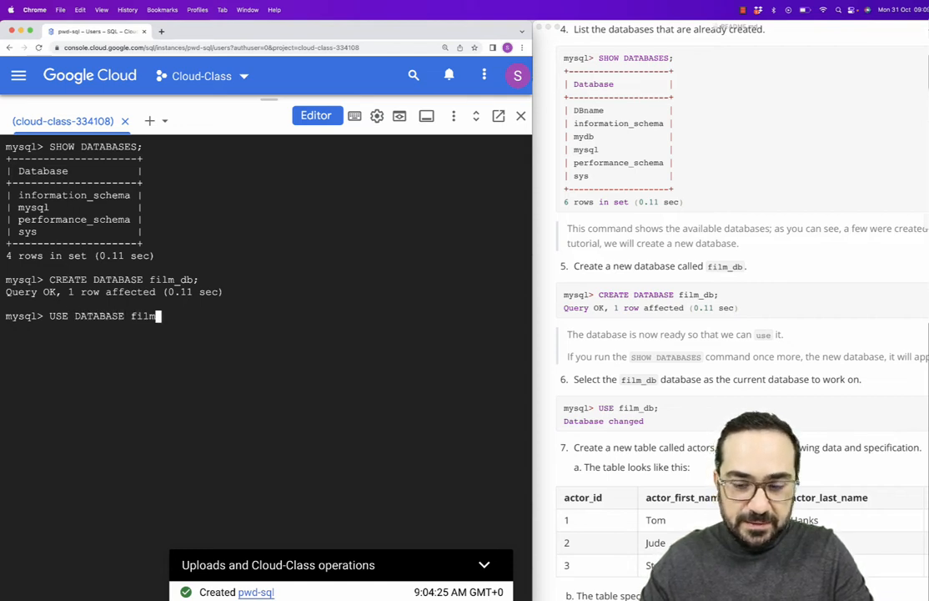
pyautogui.write('_db;')
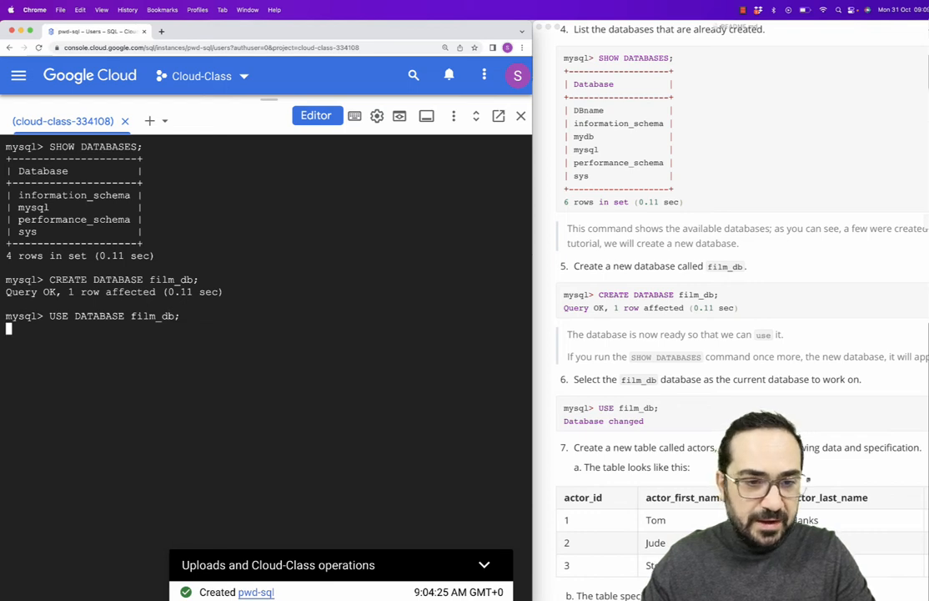
pyautogui.press('Return')
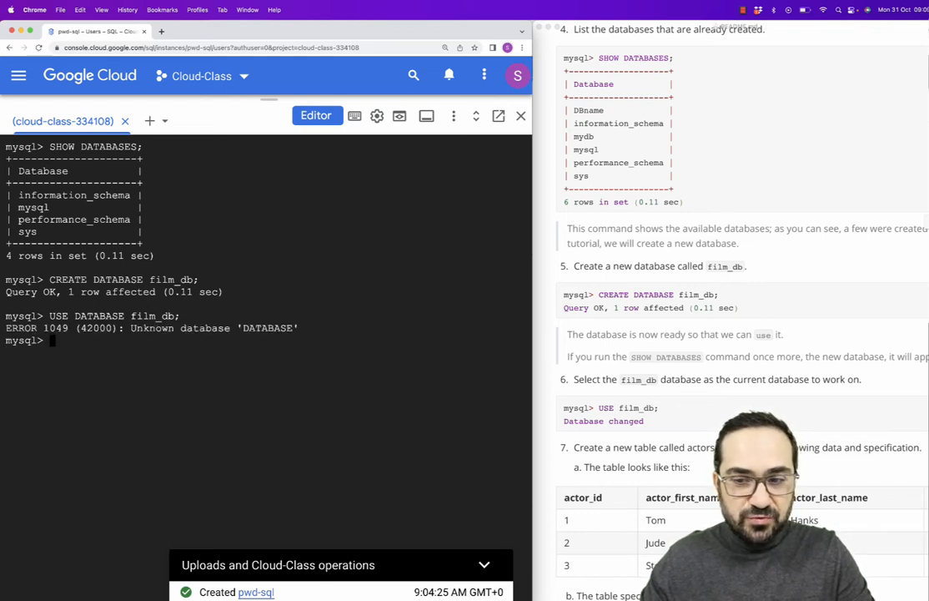
pyautogui.write('USE DATABASE film_db;')
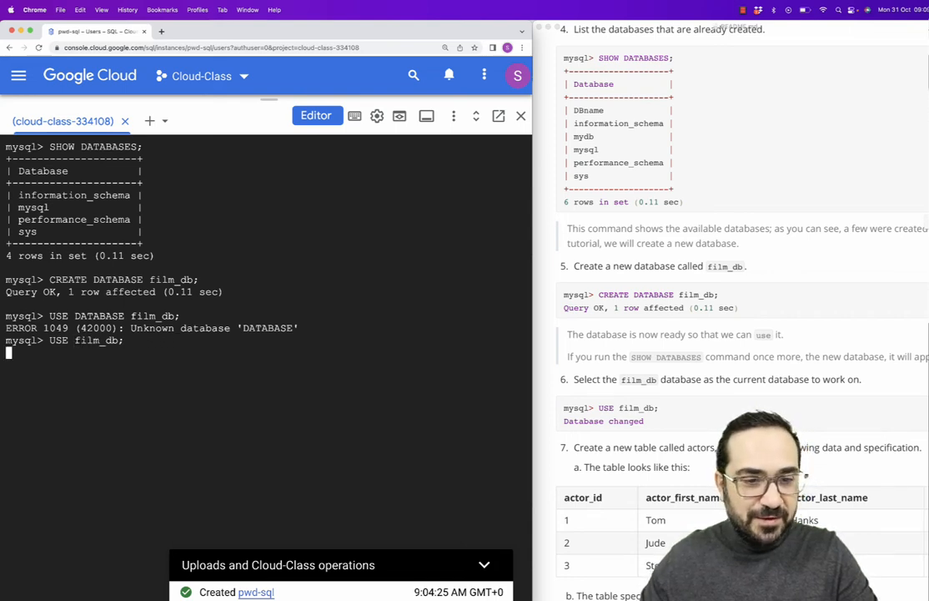
pyautogui.press('Return')
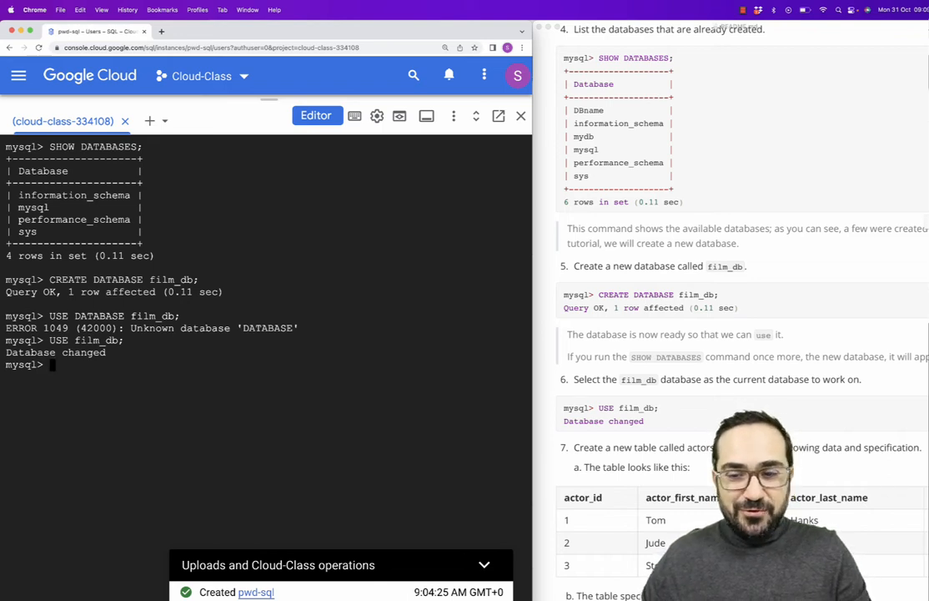
# Run SHOW DATABASES; at the mysql prompt to confirm film_db is listed
pyautogui.scroll(-3)
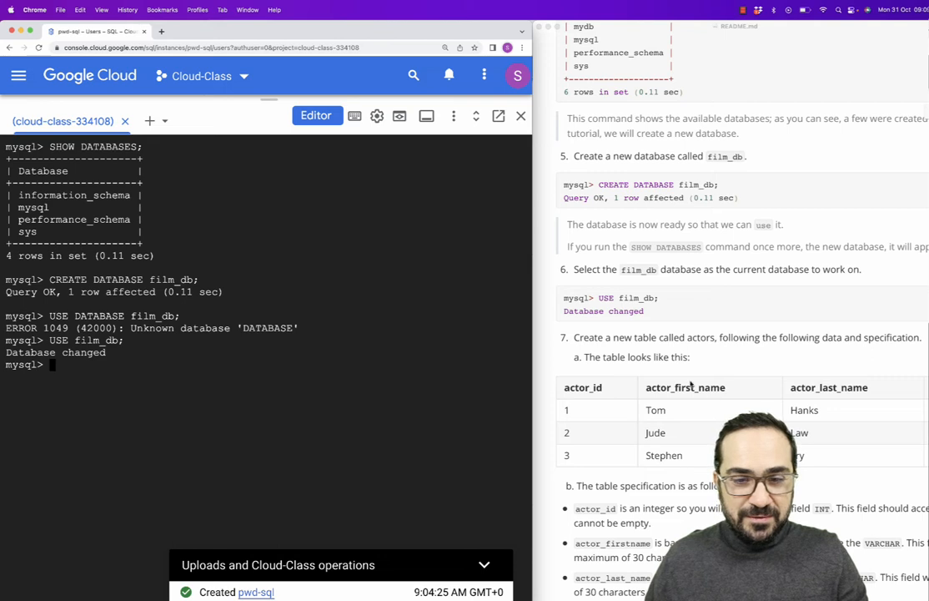
pyautogui.write('USE film_db;')
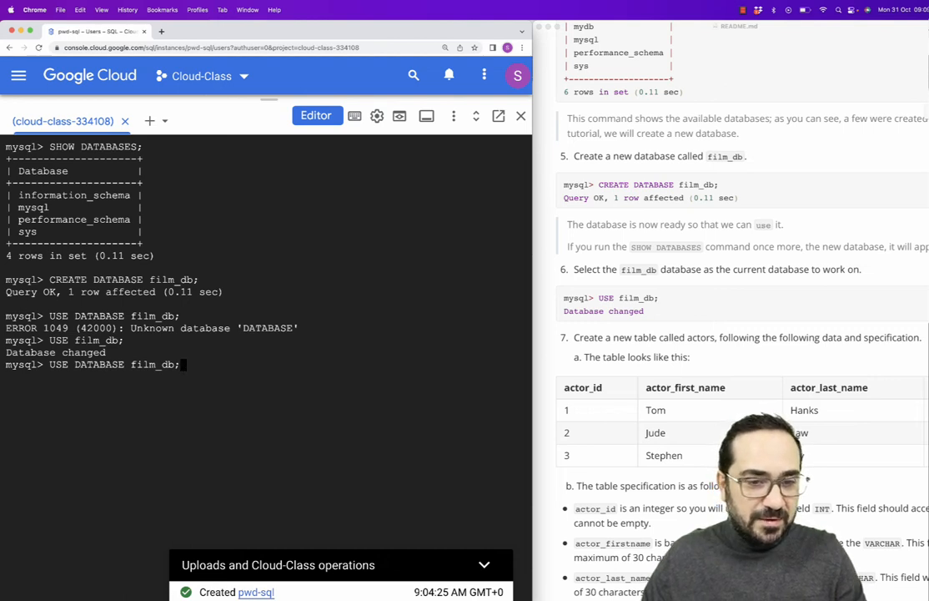
pyautogui.write('SHOW DATABASES;')
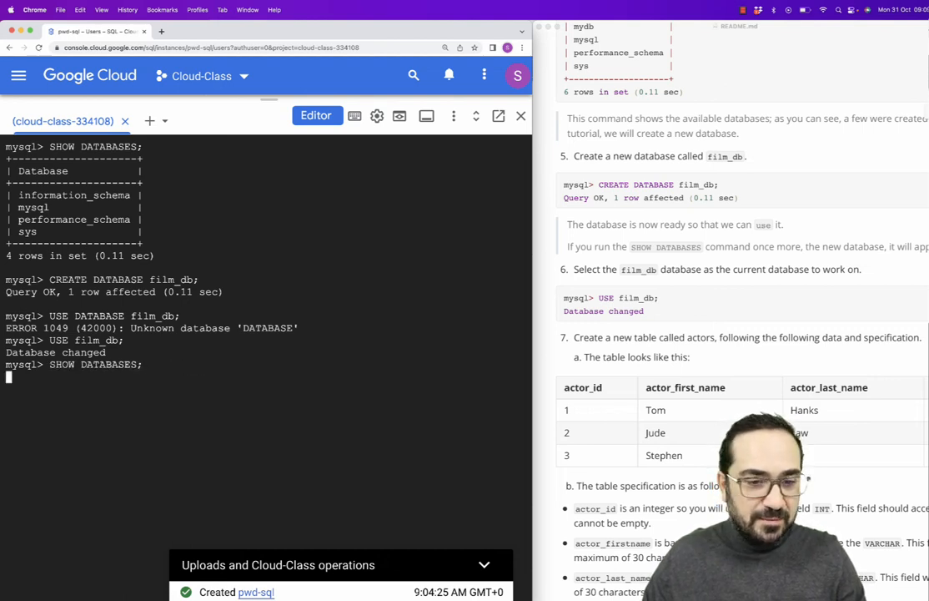
pyautogui.press('Return')
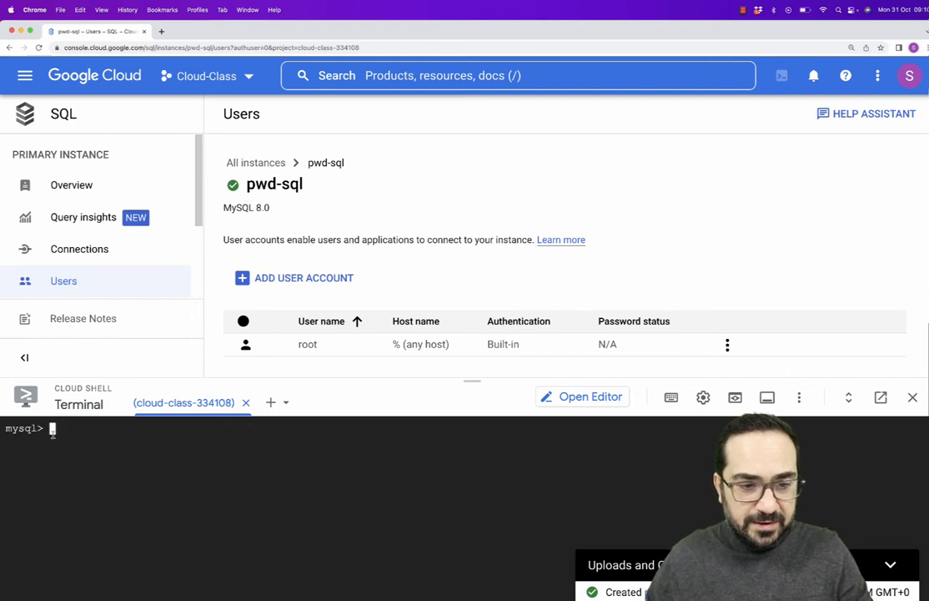
# Exit MySQL, close Cloud Shell, and return to the pwd-sql Overview page
pyautogui.write('ex')
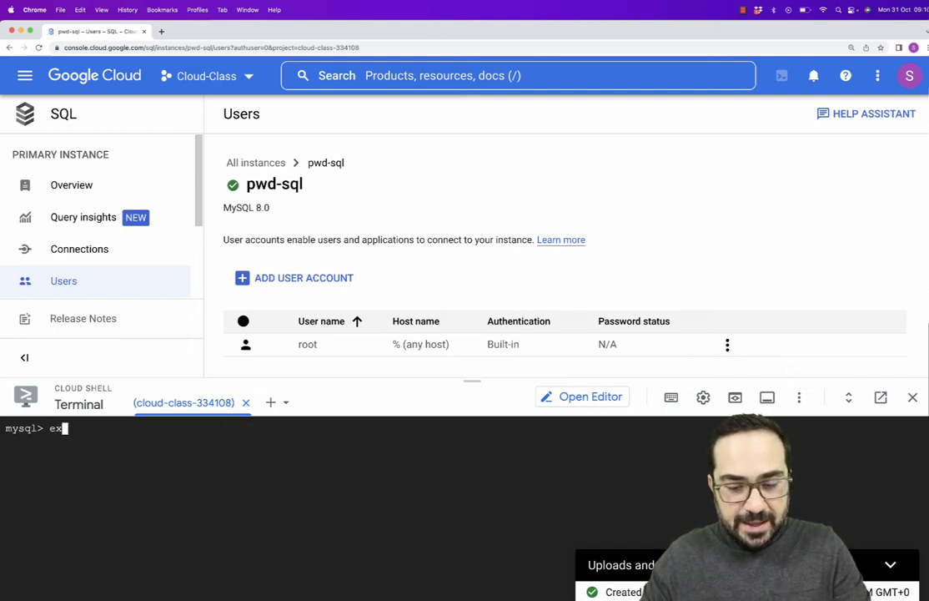
pyautogui.press('Return')
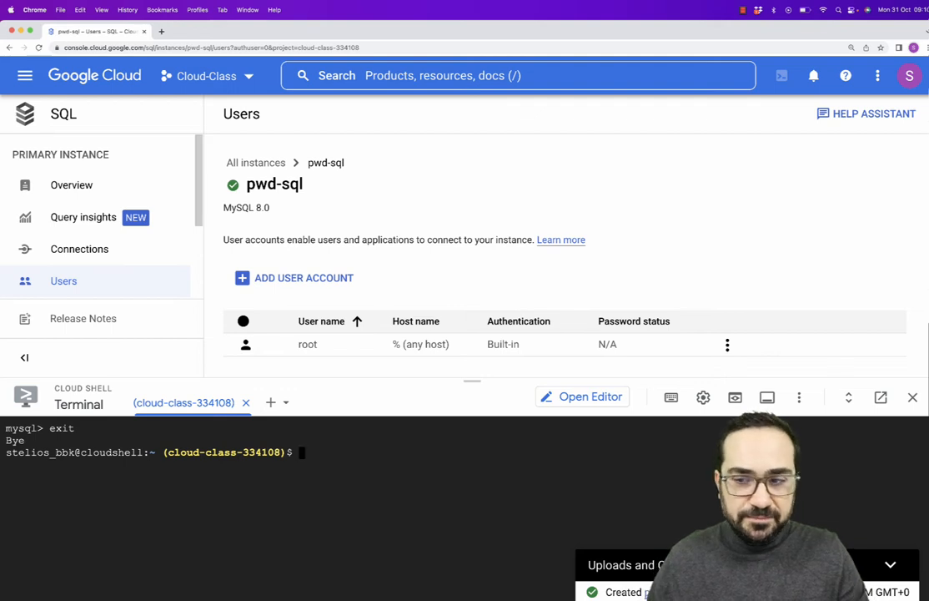
pyautogui.moveTo(913, 397)
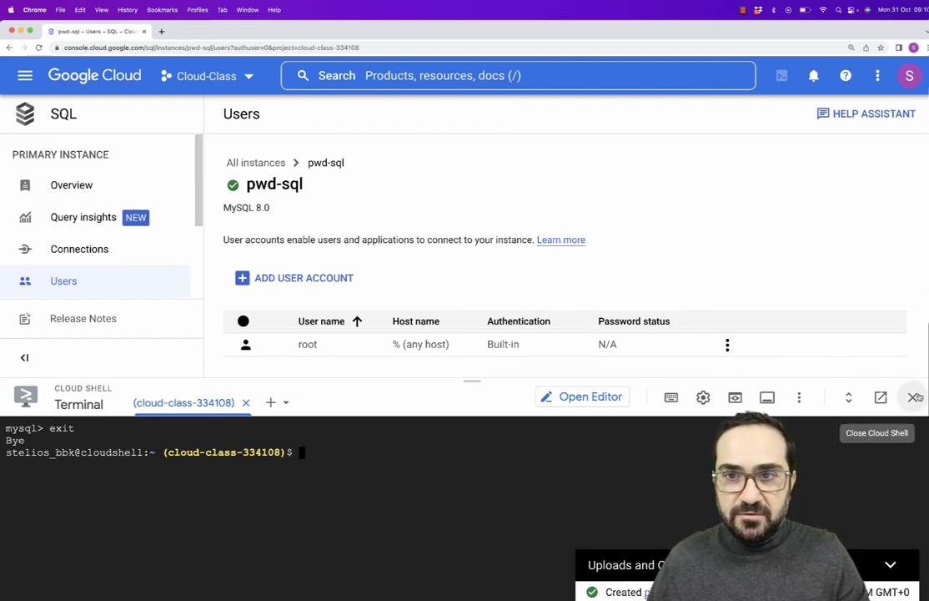
pyautogui.click(914, 396)
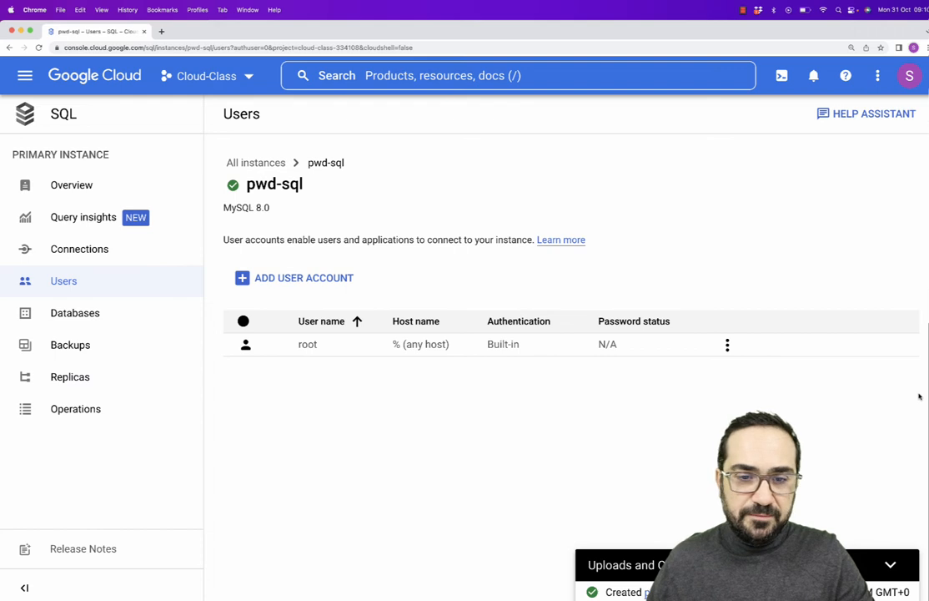
pyautogui.click(71, 185)
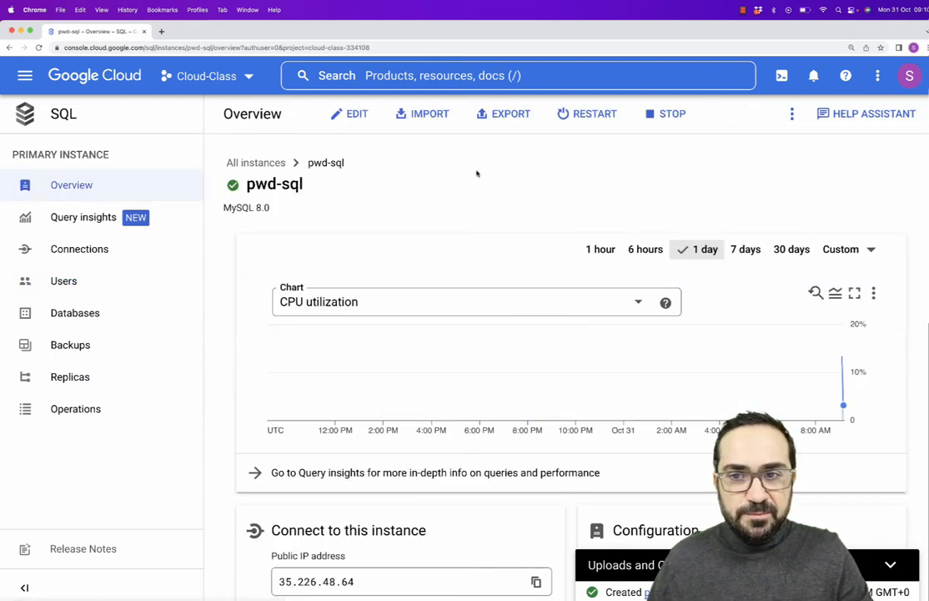
# Stop the pwd-sql instance, confirming shutdown and dismissing the blocked export notice
pyautogui.click(673, 114)
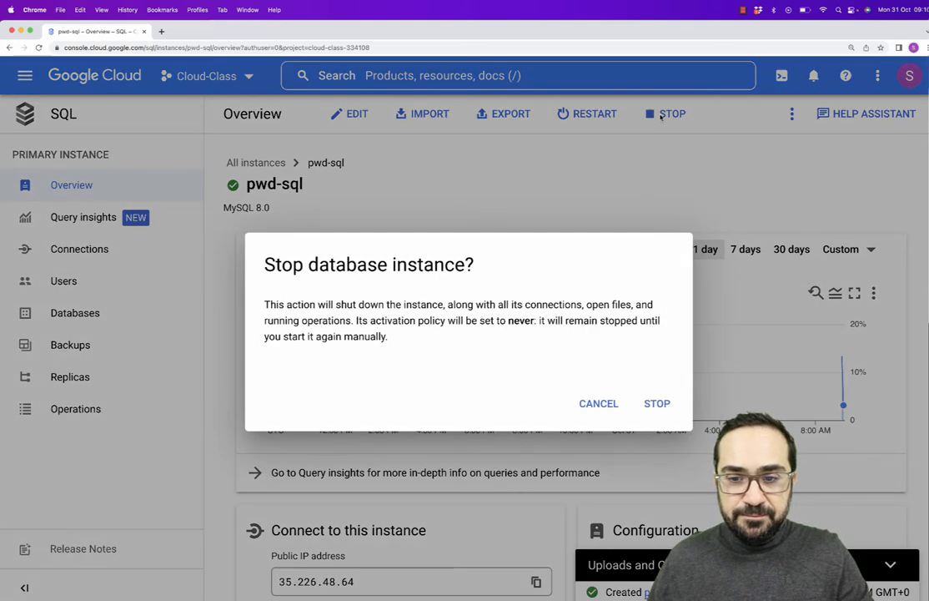
pyautogui.click(599, 403)
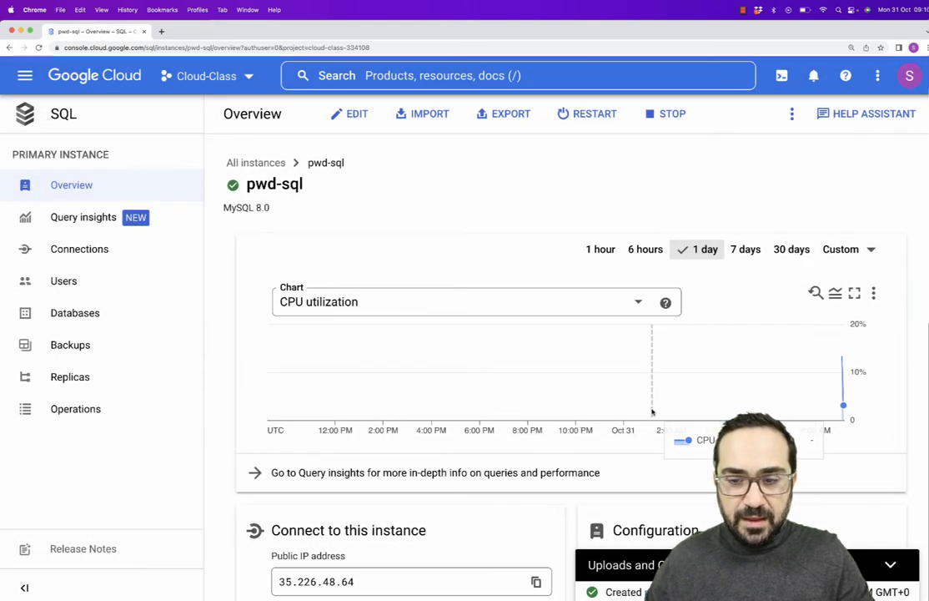
pyautogui.click(587, 114)
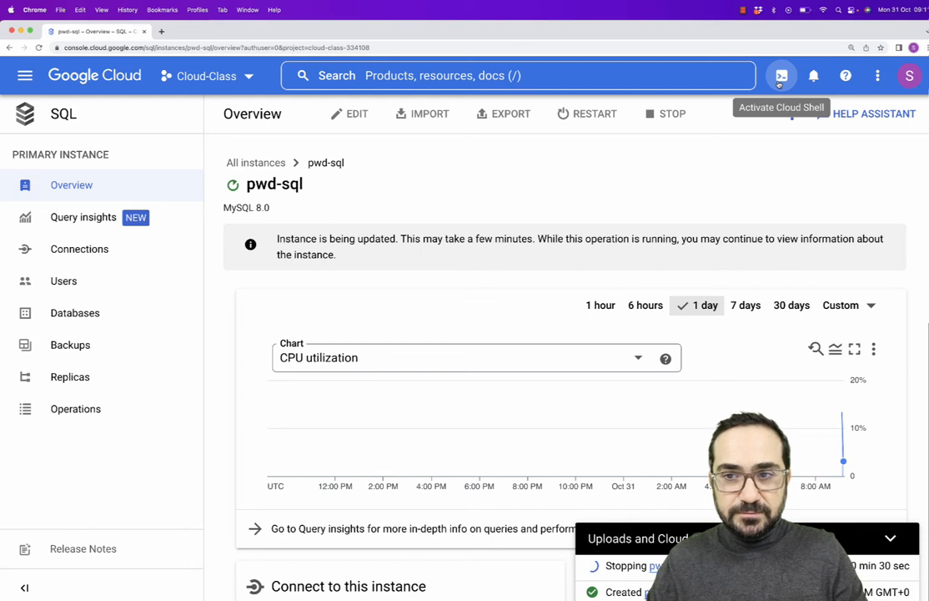
pyautogui.click(503, 114)
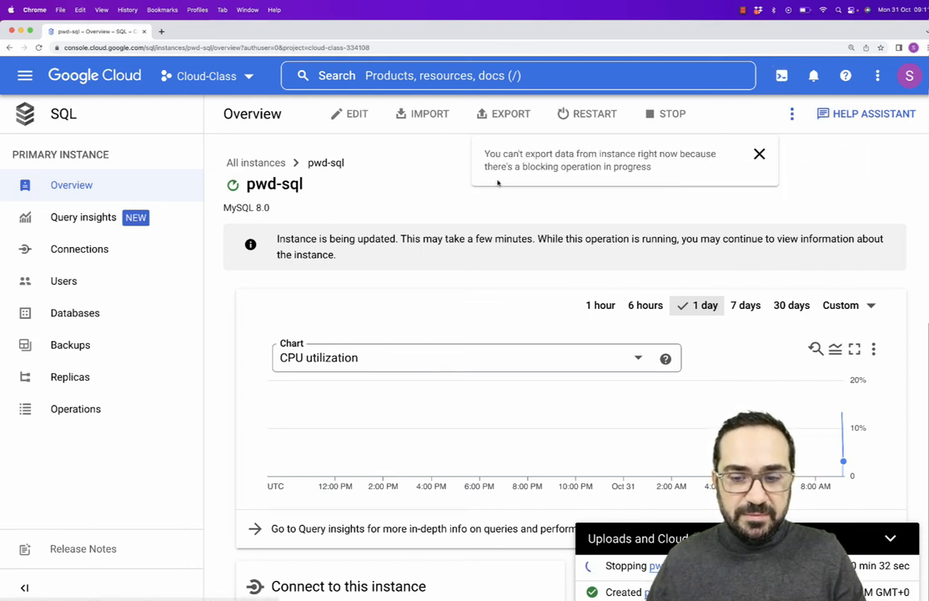
pyautogui.click(430, 114)
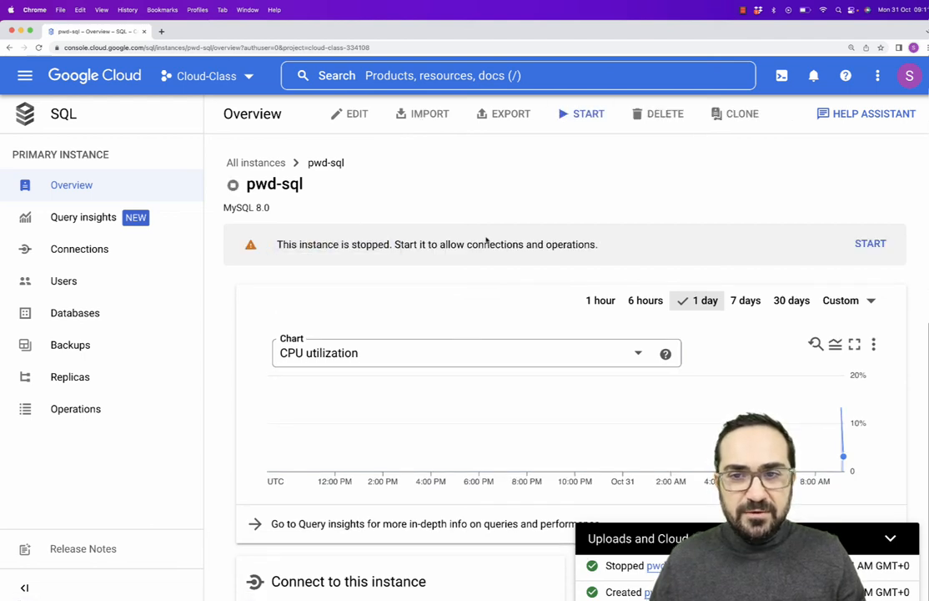
pyautogui.moveTo(588, 113)
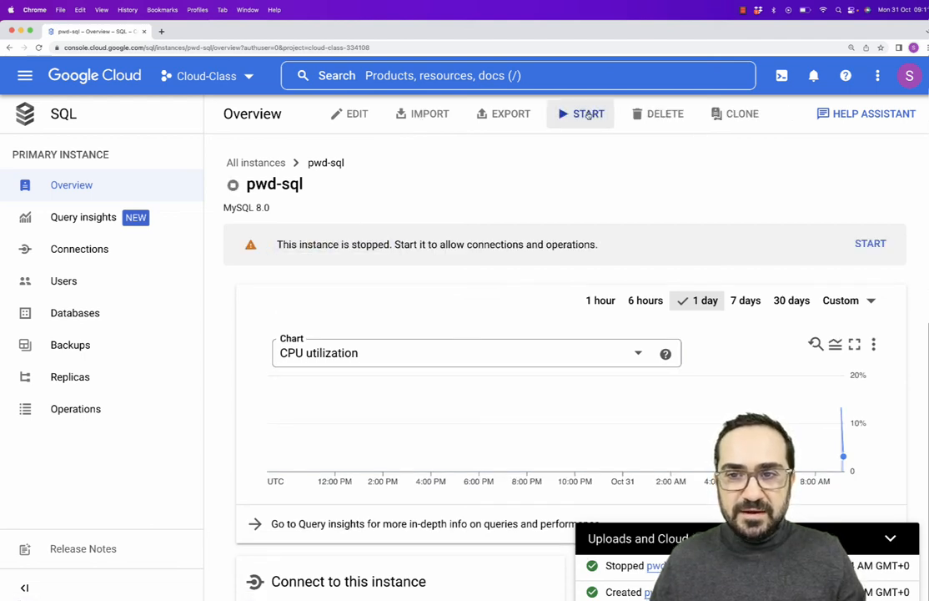
# Start pwd-sql from the Overview toolbar and confirm in the Start database instance dialog
pyautogui.click(588, 114)
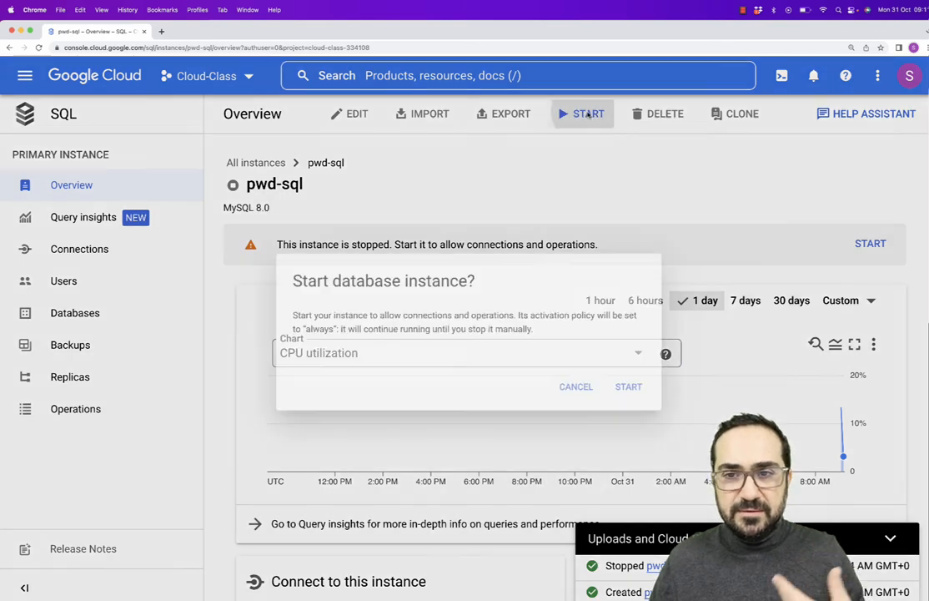
pyautogui.click(576, 386)
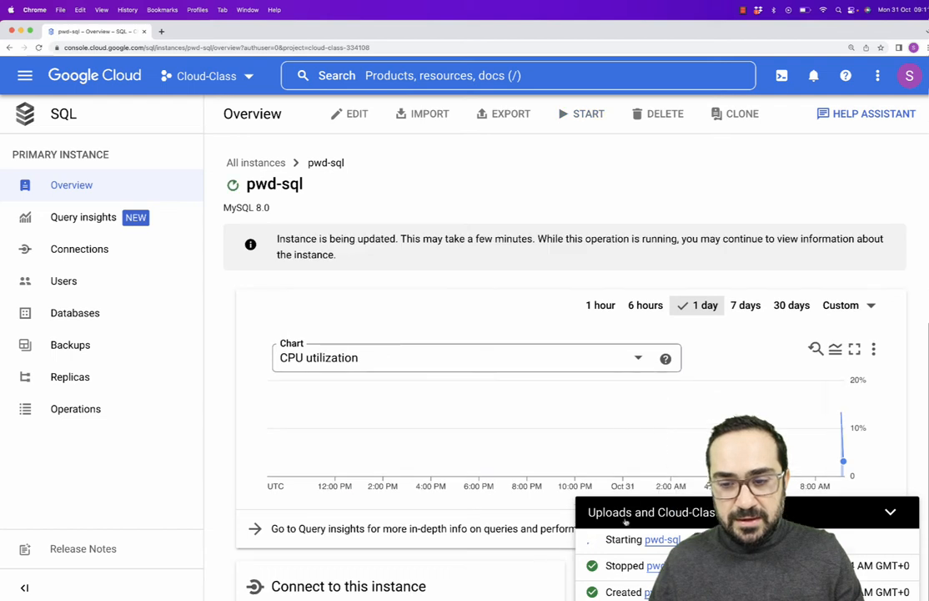
pyautogui.moveTo(599, 413)
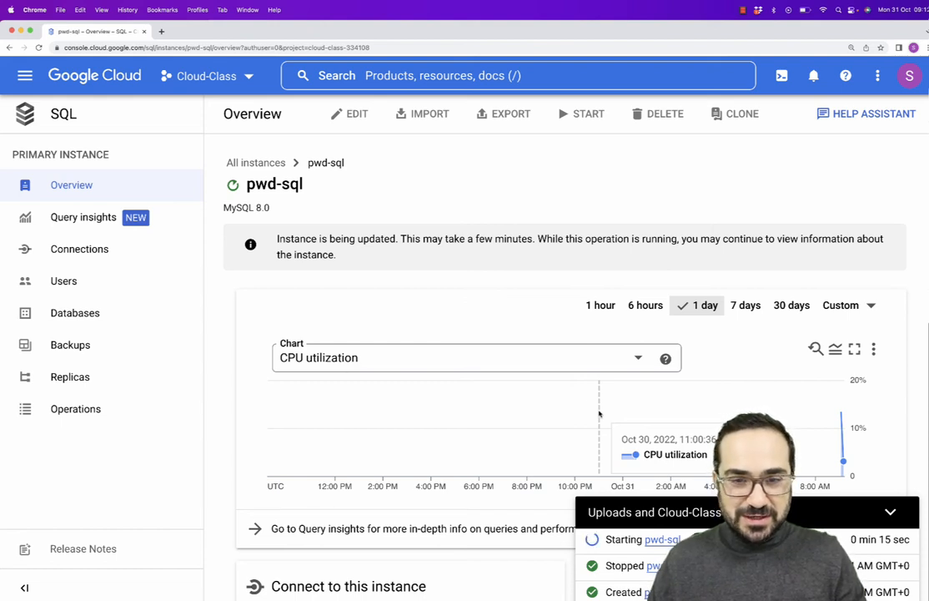
pyautogui.moveTo(233, 184)
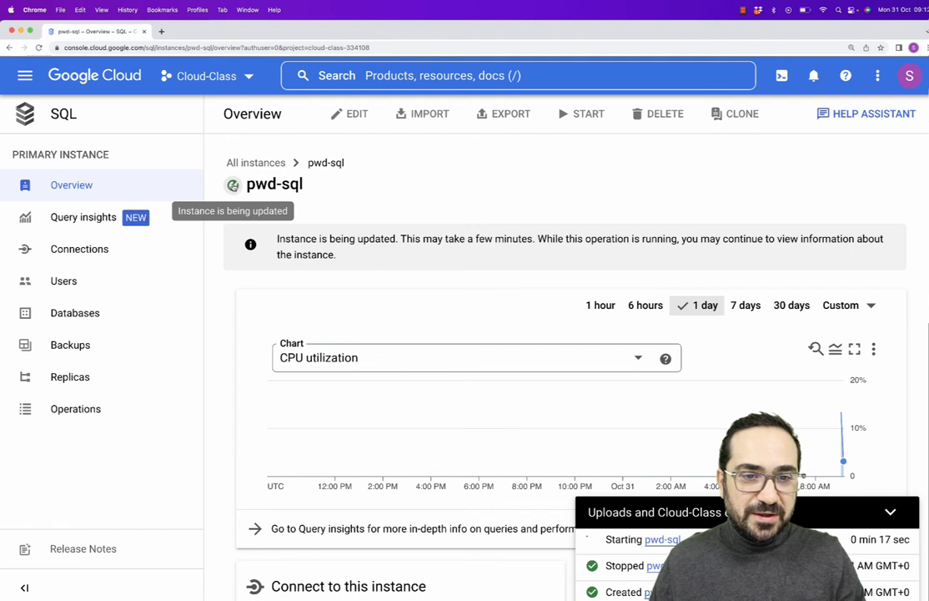